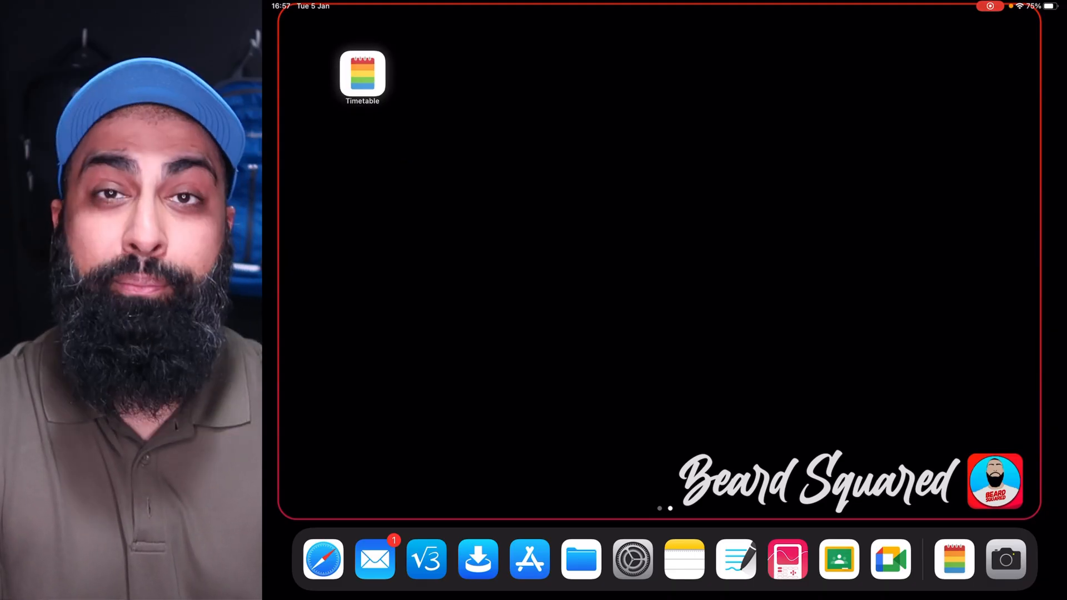
Launch Class Timetable to show the filled weekly grid of Grade 9, Grade 10 and Advisory blocks.
{"action": "left_click", "coordinate": [362, 75]}
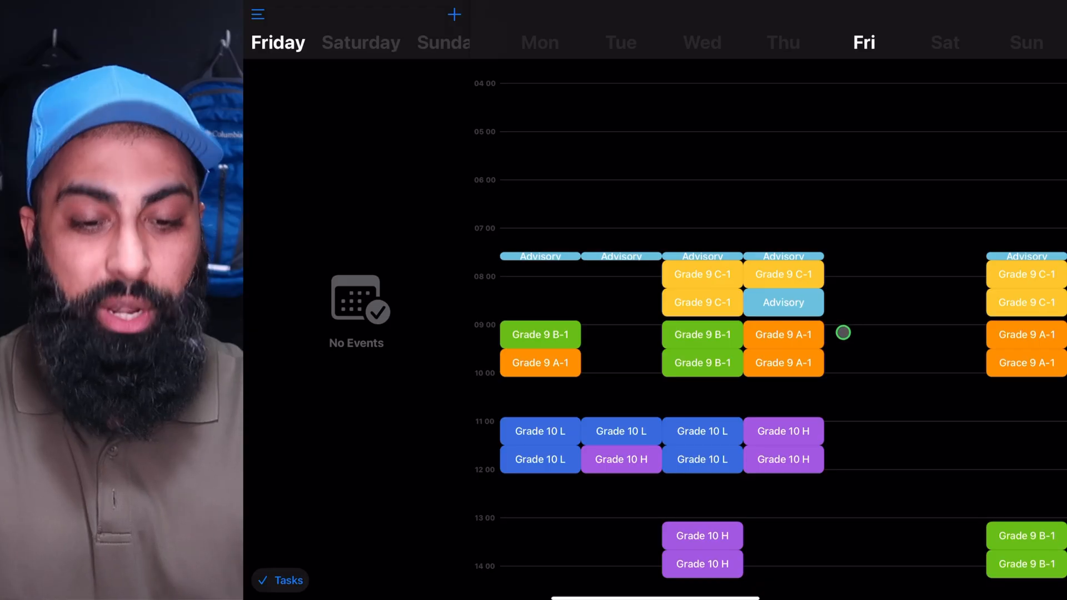
{"action": "mouse_move", "coordinate": [568, 413]}
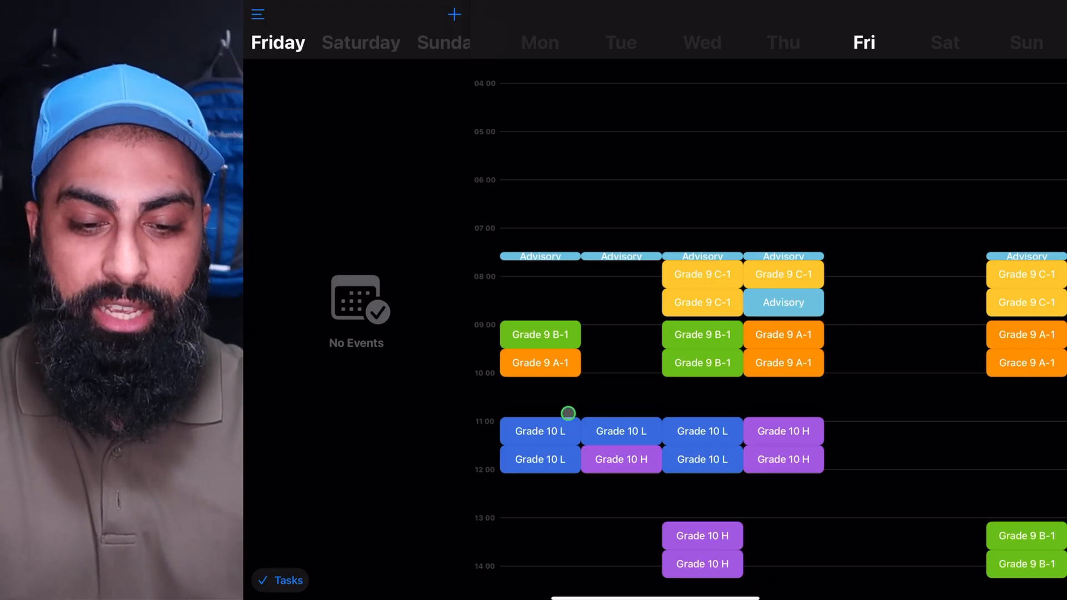
{"action": "mouse_move", "coordinate": [703, 416]}
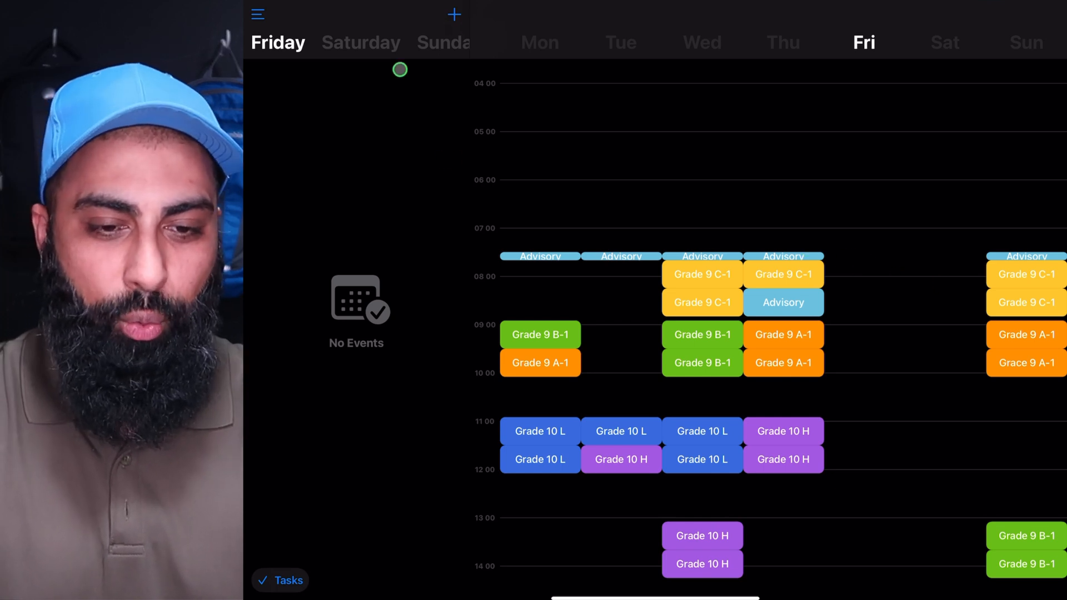
Save a light-blue Advisory session on Friday from 07:30 to 07:40.
{"action": "left_click", "coordinate": [453, 14]}
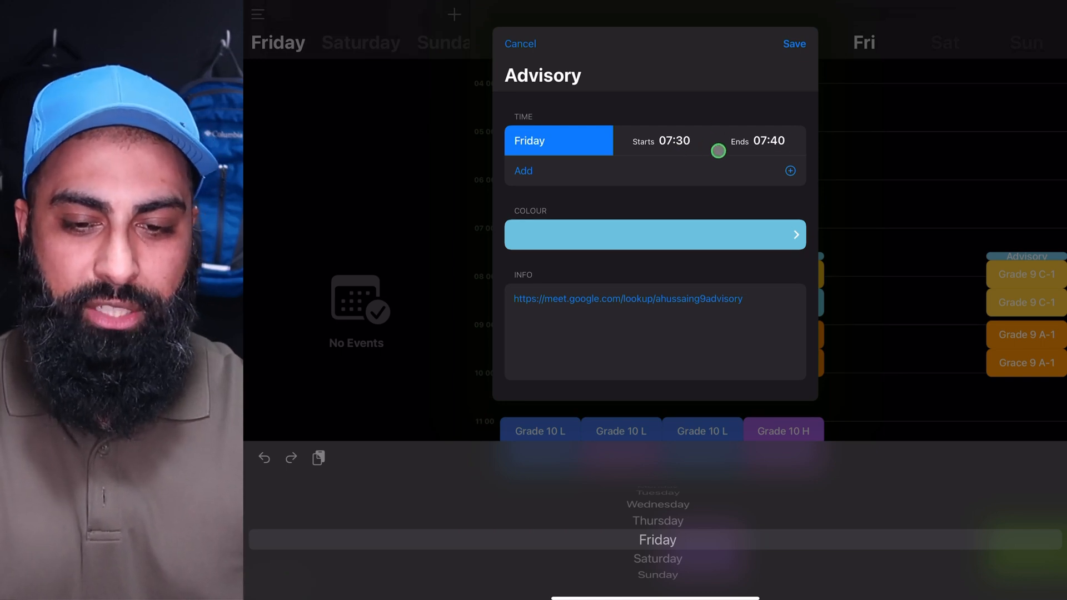
{"action": "mouse_move", "coordinate": [574, 315]}
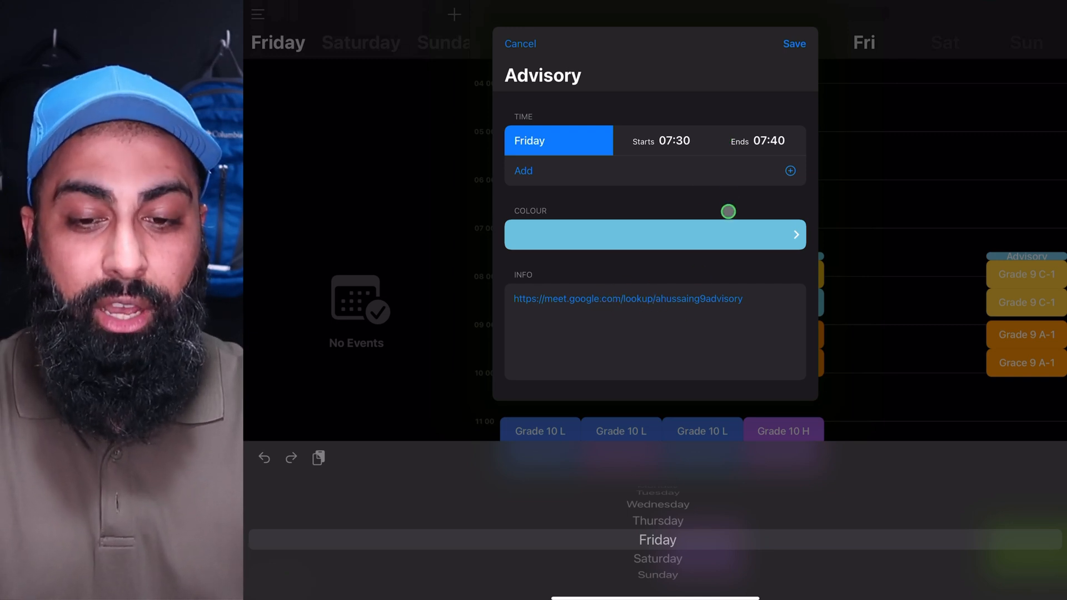
{"action": "left_click", "coordinate": [794, 43]}
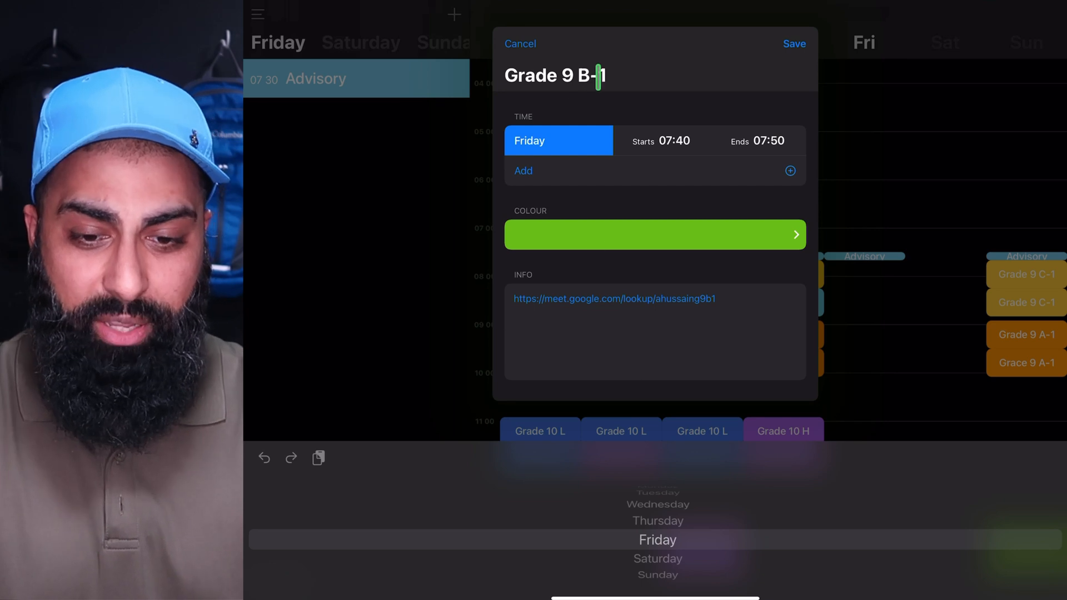
Set the Friday Grade 9 B-1 class to 12:05–12:45, keep it green, and save it.
{"action": "left_click", "coordinate": [660, 141]}
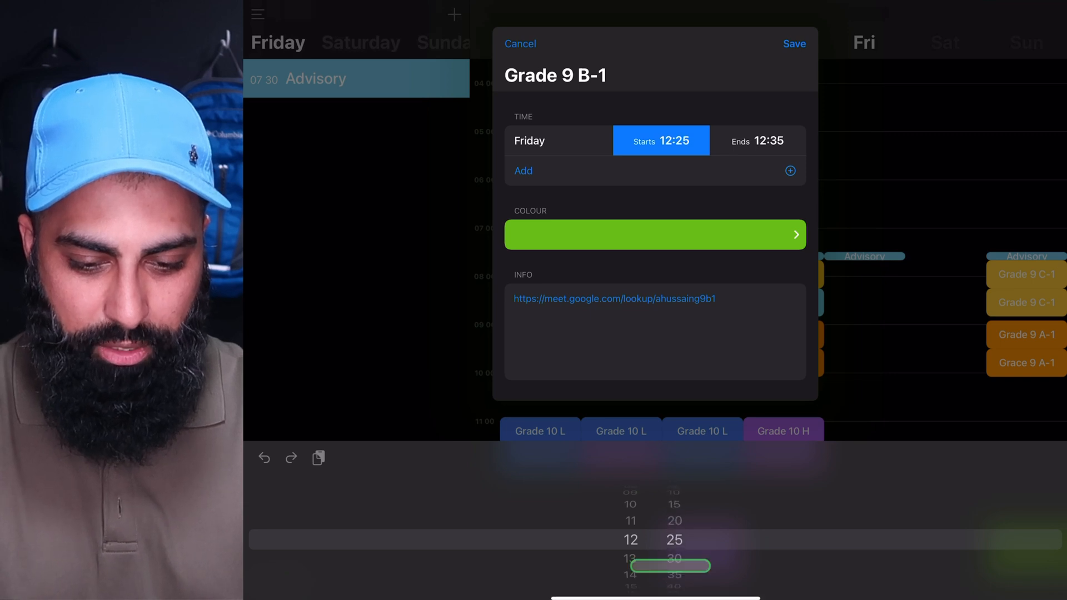
{"action": "scroll", "scroll_direction": "down", "scroll_amount": 3}
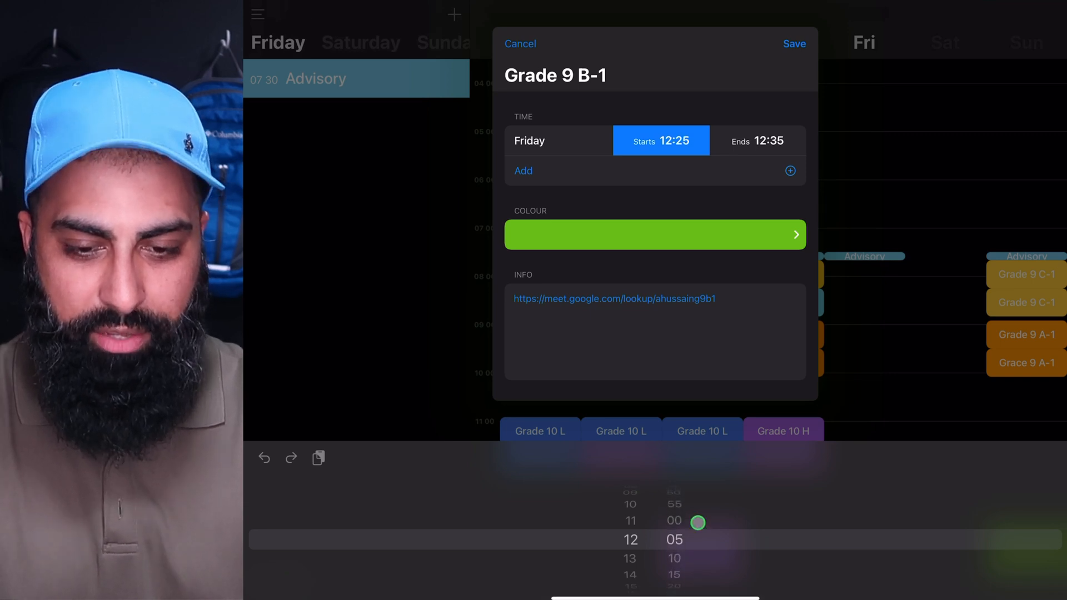
{"action": "left_click", "coordinate": [758, 141]}
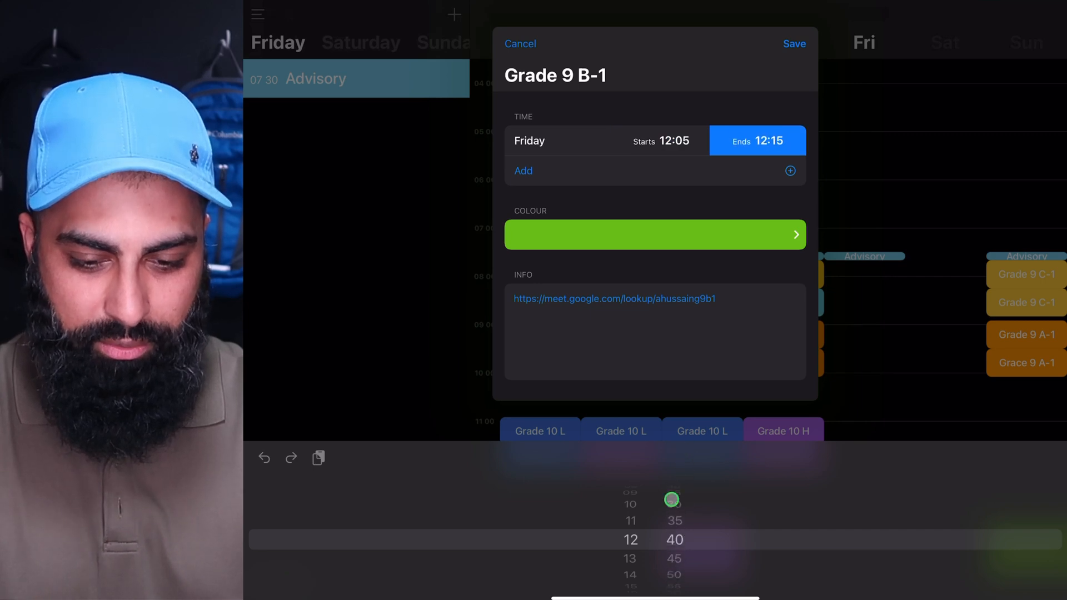
{"action": "left_click_drag", "start_coordinate": [672, 500], "coordinate": [733, 277]}
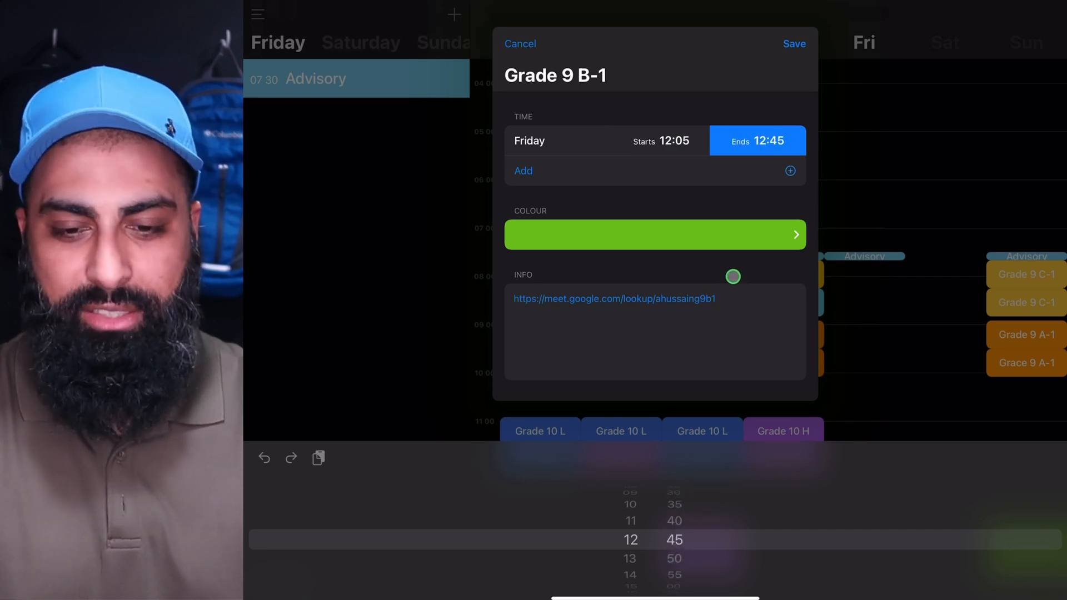
{"action": "left_click", "coordinate": [655, 234]}
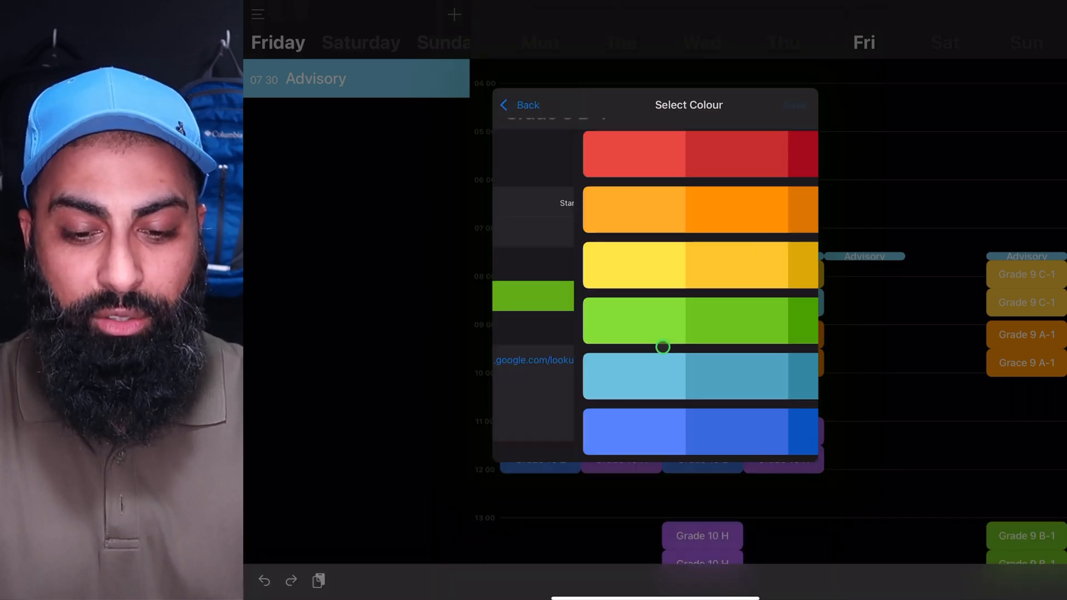
{"action": "left_click", "coordinate": [519, 104]}
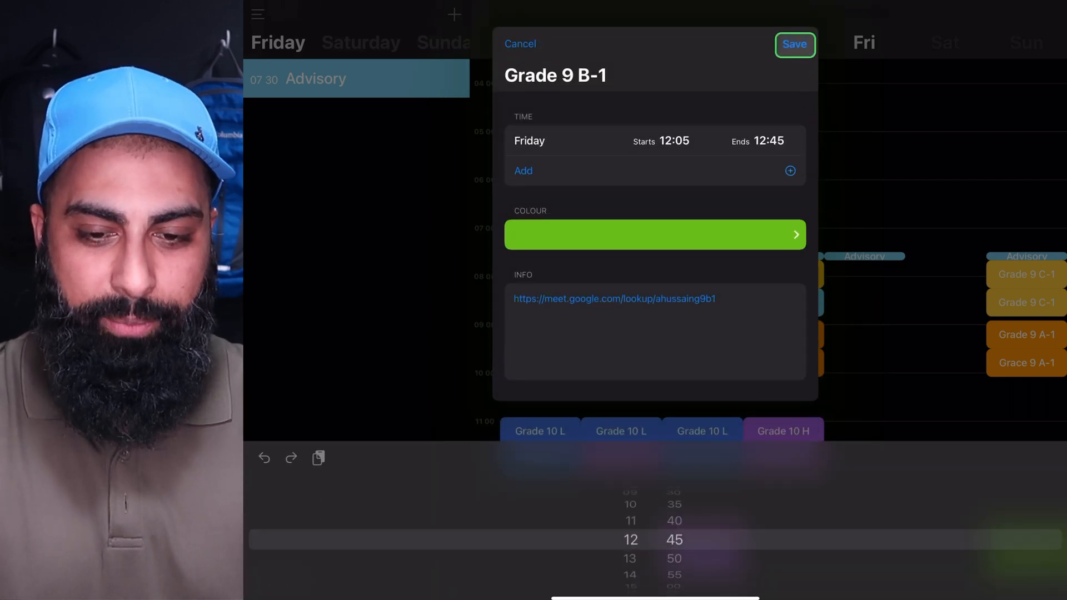
{"action": "left_click", "coordinate": [793, 44]}
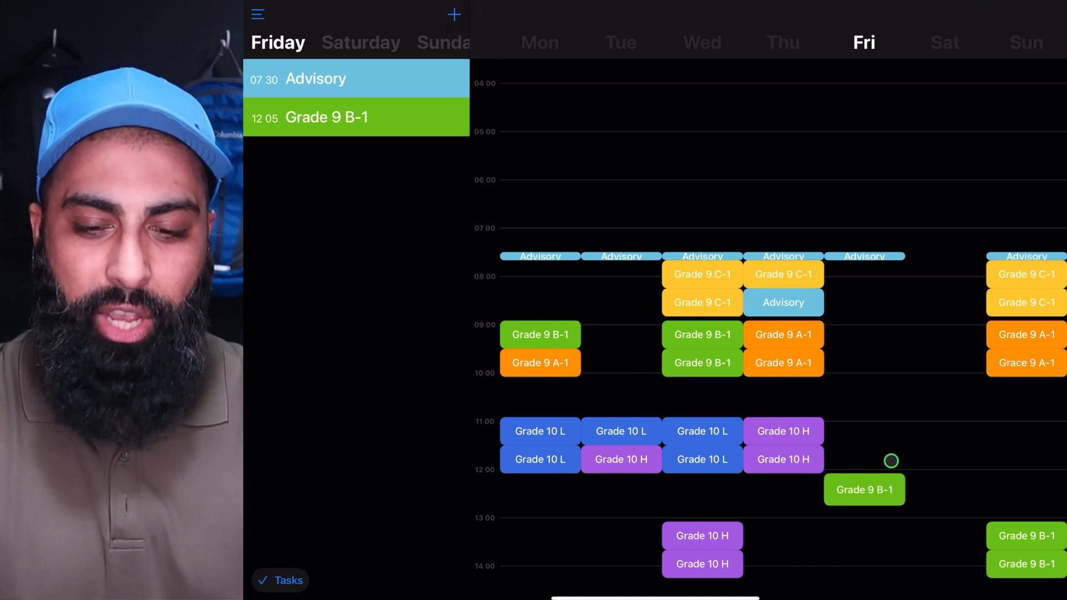
{"action": "mouse_move", "coordinate": [866, 437]}
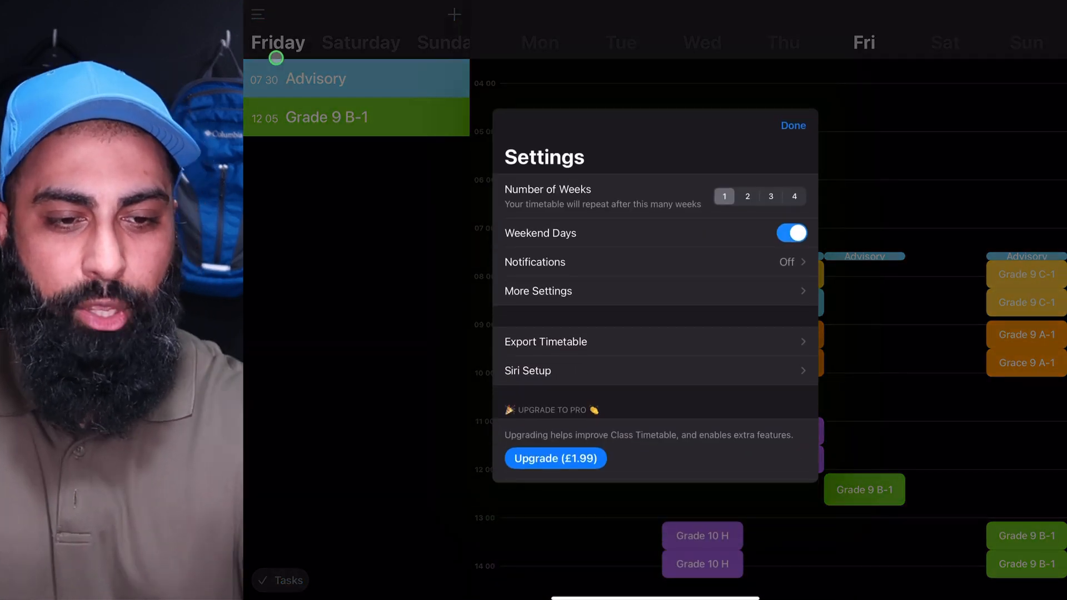
Set Number of Weeks to 2, switch to the empty Week Two and begin a new class.
{"action": "left_click", "coordinate": [747, 196]}
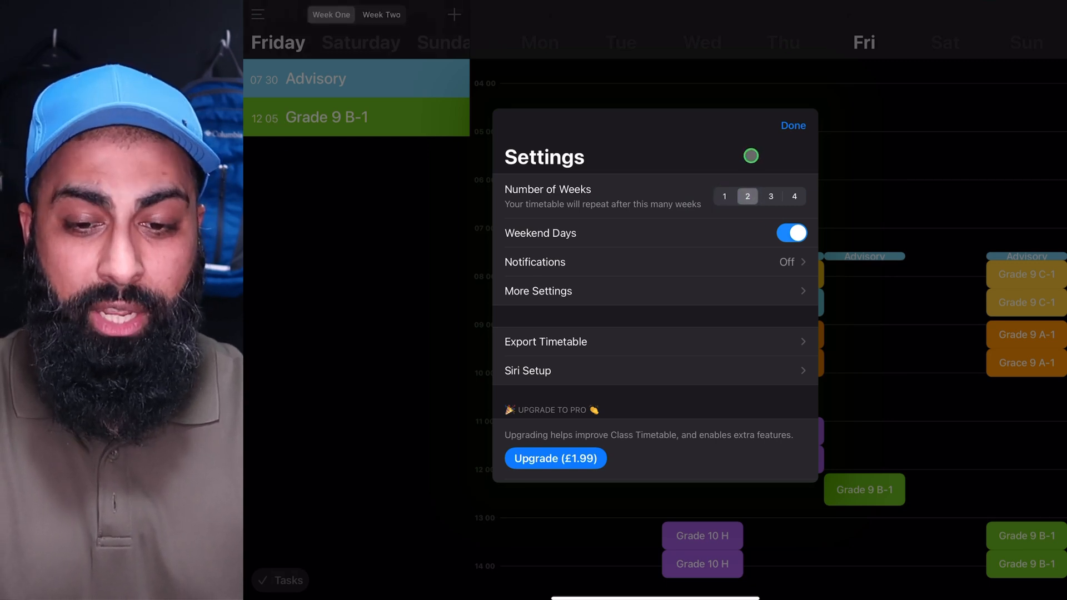
{"action": "left_click", "coordinate": [793, 125]}
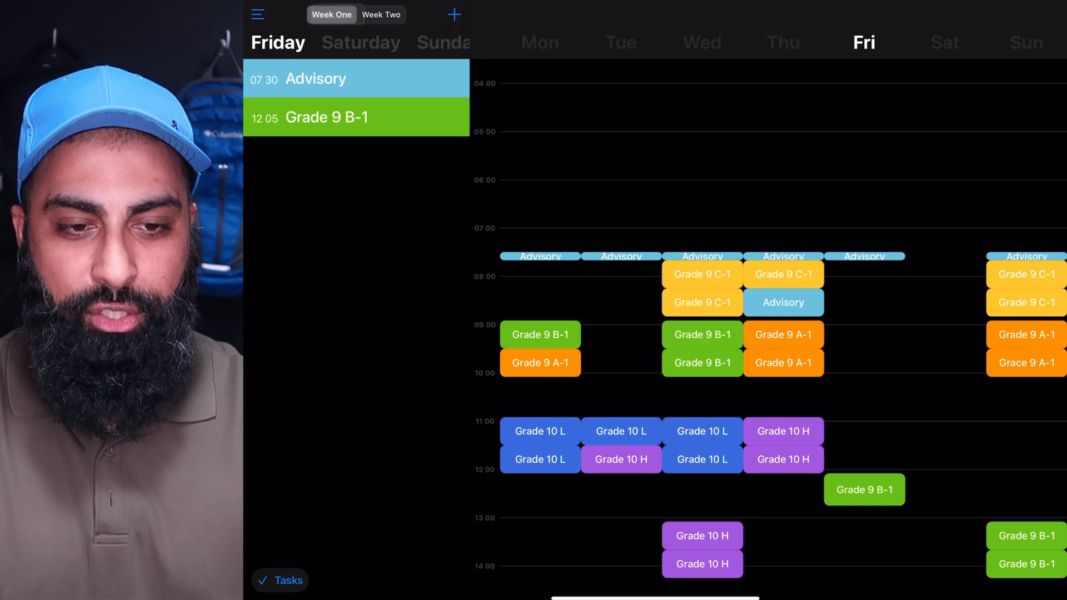
{"action": "left_click", "coordinate": [380, 15]}
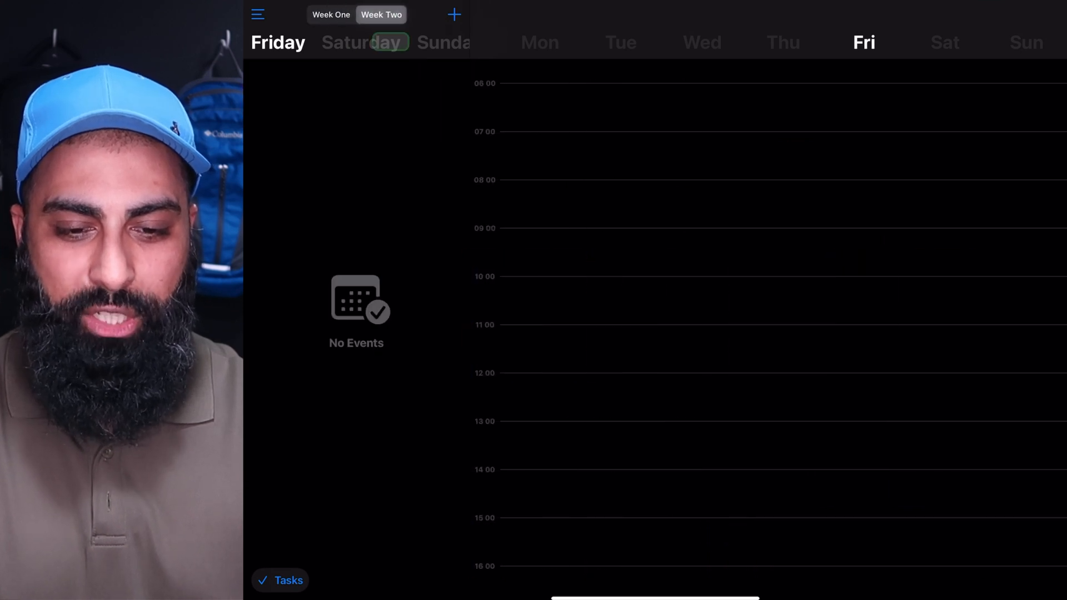
{"action": "left_click", "coordinate": [778, 253]}
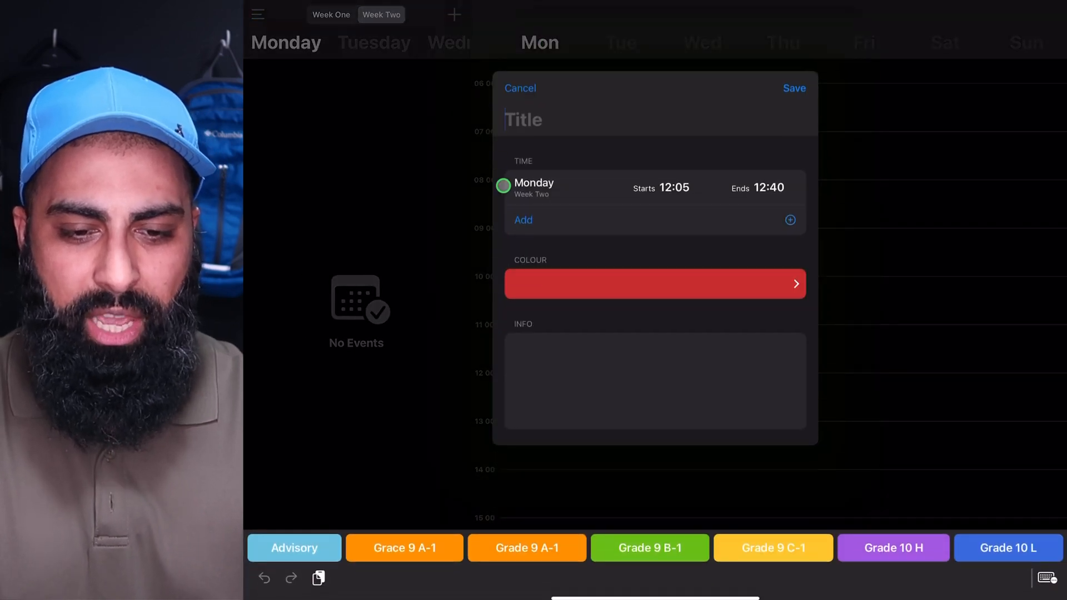
Save a Week Two Monday Advisory session from 07:30 to 07:40.
{"action": "left_click", "coordinate": [293, 548]}
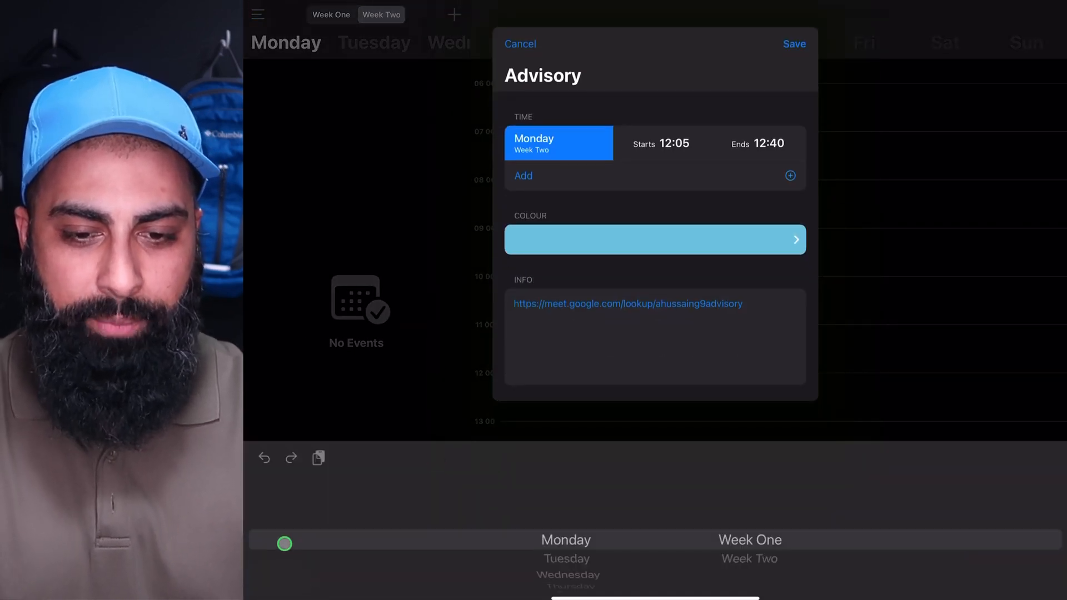
{"action": "left_click", "coordinate": [661, 143]}
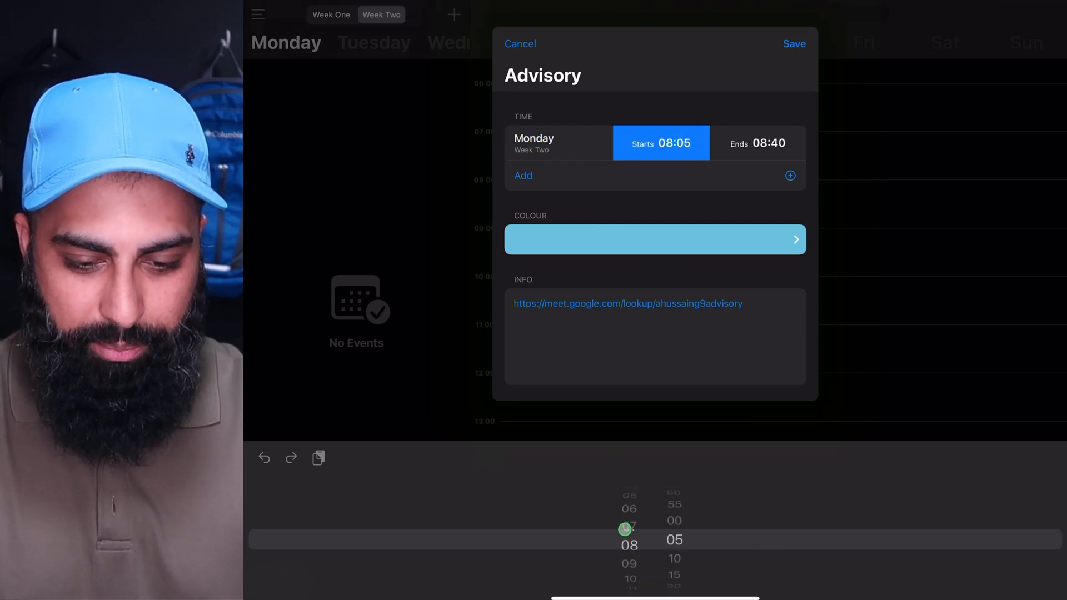
{"action": "scroll", "scroll_direction": "down", "scroll_amount": 3}
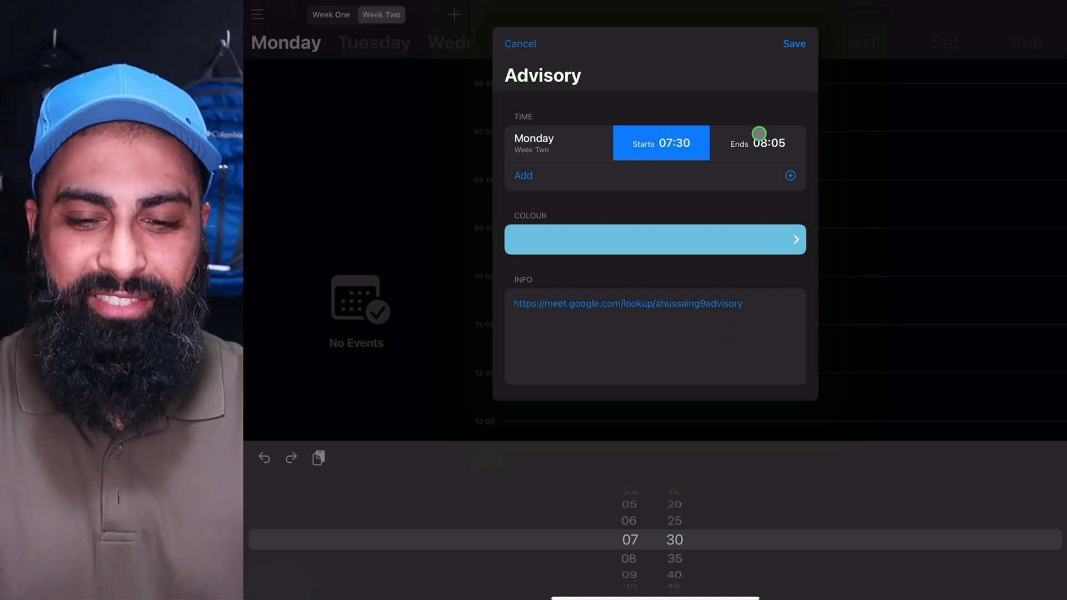
{"action": "left_click", "coordinate": [757, 144]}
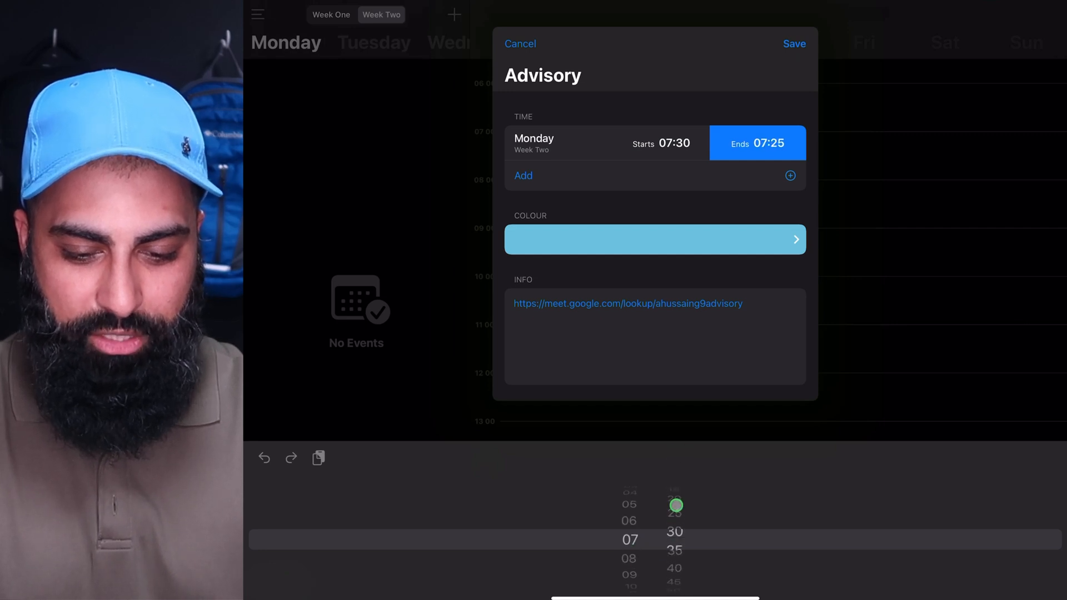
{"action": "scroll", "scroll_direction": "down", "scroll_amount": 3}
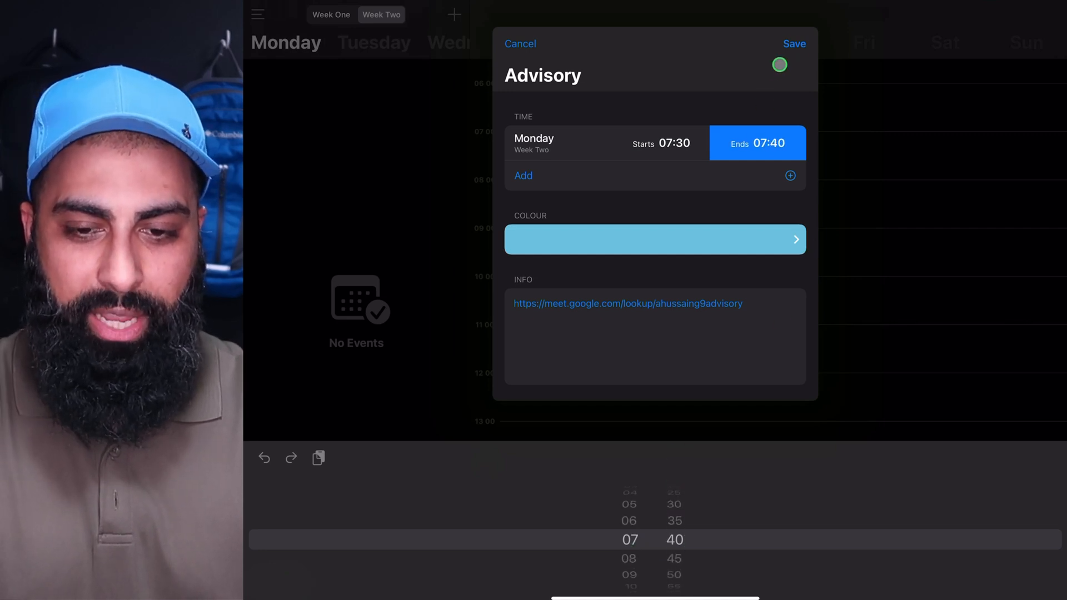
{"action": "left_click", "coordinate": [794, 43]}
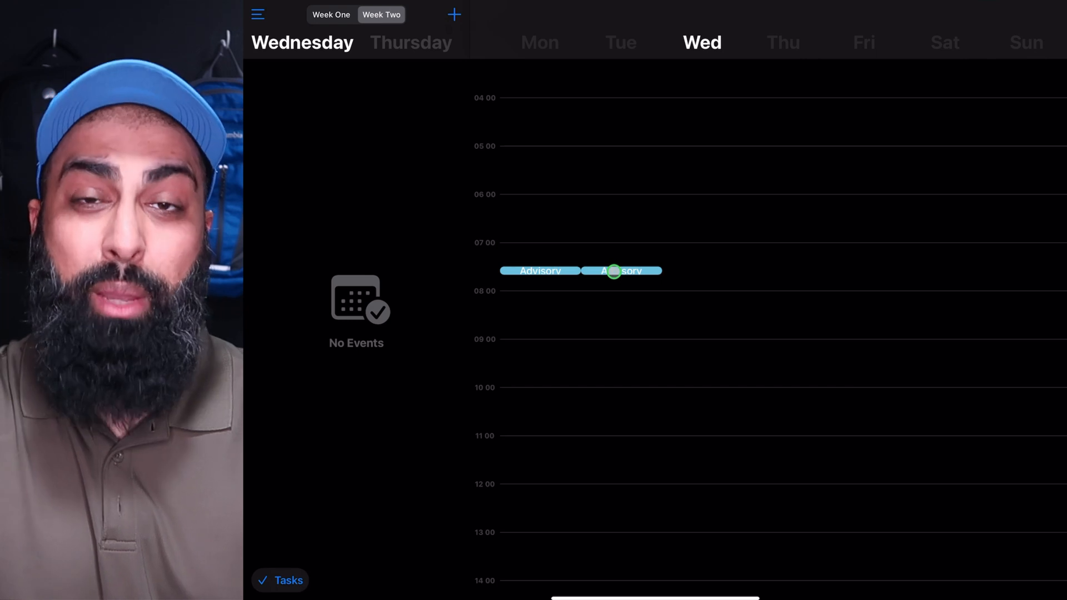
Review the Week Two Tuesday Advisory session's details and close its editor.
{"action": "left_click_drag", "start_coordinate": [614, 271], "coordinate": [677, 360]}
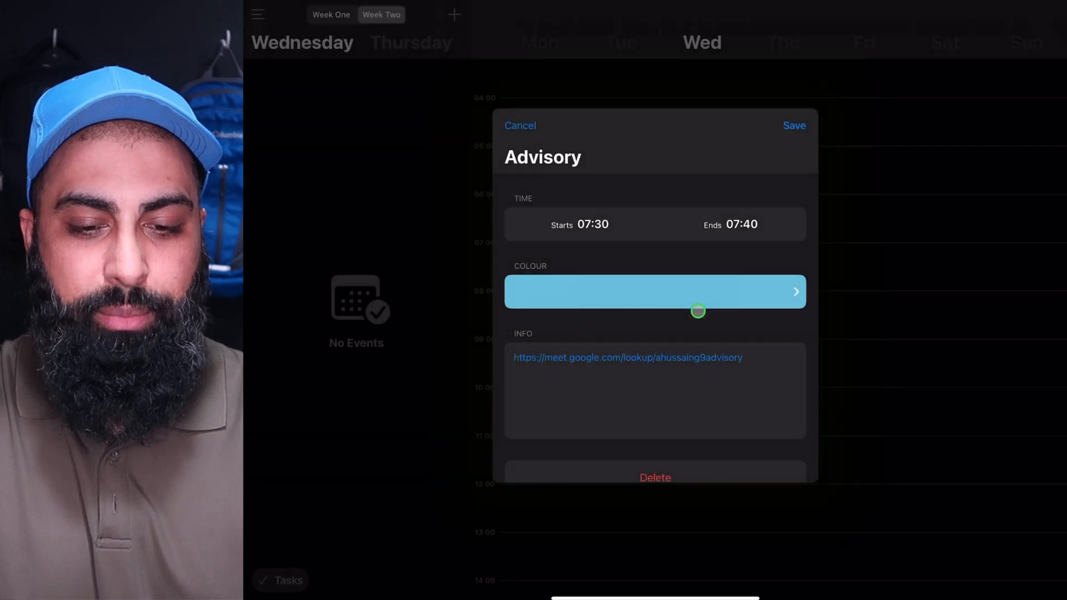
{"action": "left_click", "coordinate": [794, 125]}
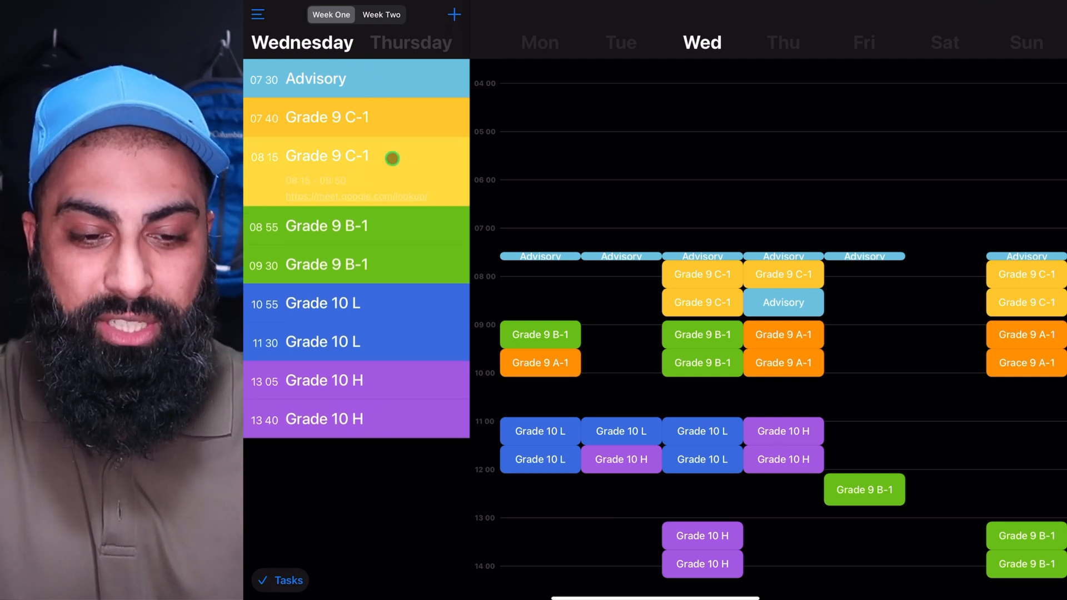
Expand Wednesday's 08:15 Grade 9 C-1 class and follow its meet.google.com link.
{"action": "left_click", "coordinate": [327, 156]}
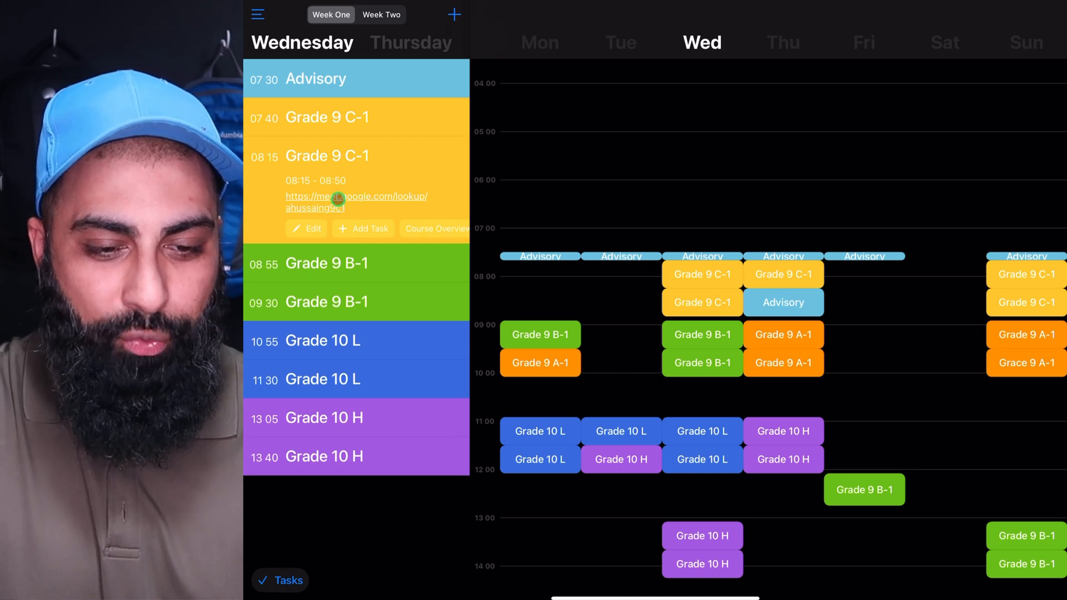
{"action": "left_click", "coordinate": [356, 196]}
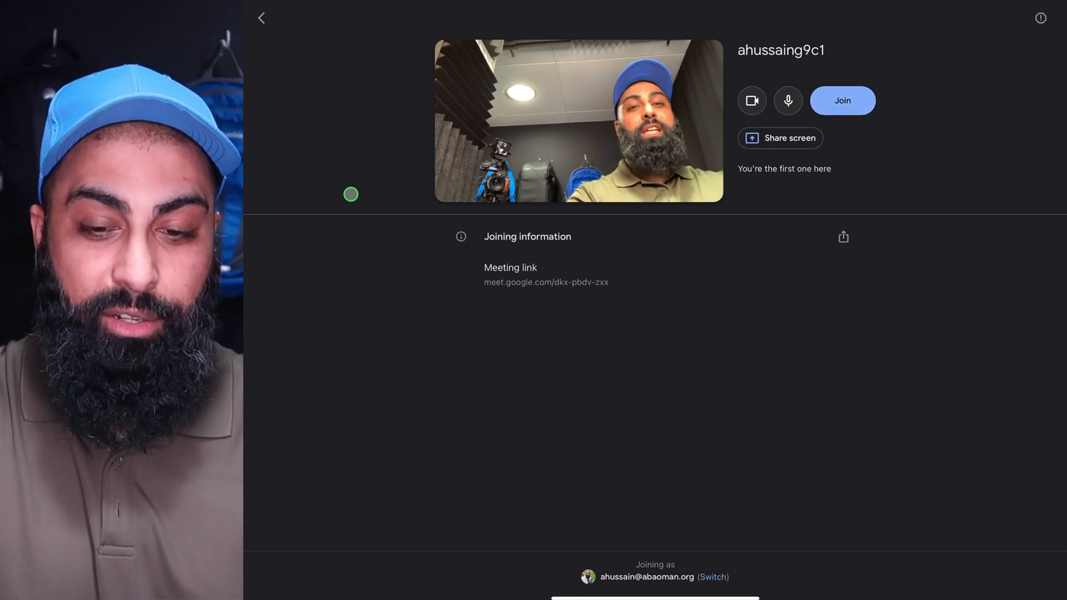
Join the Grade 9 C-1 Google Meet call from the pre-join screen.
{"action": "left_click", "coordinate": [842, 102]}
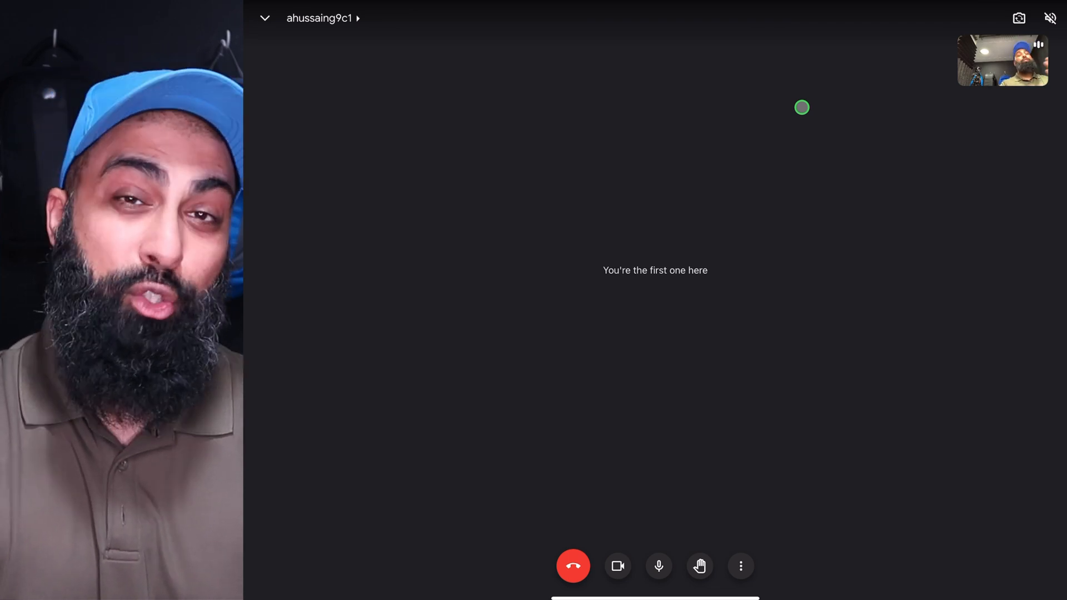
{"action": "mouse_move", "coordinate": [633, 535]}
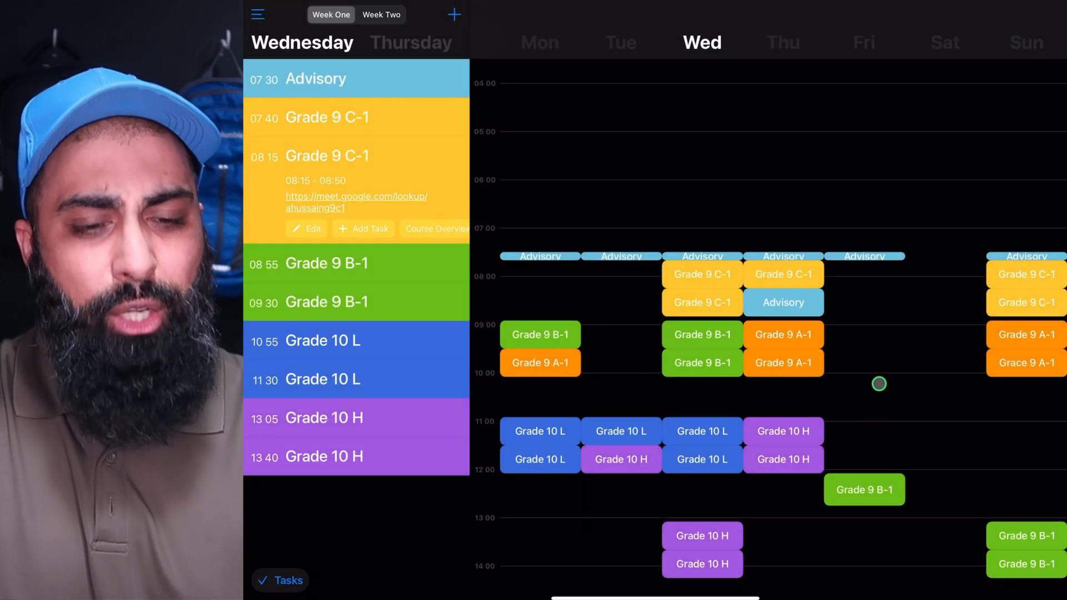
{"action": "mouse_move", "coordinate": [703, 360]}
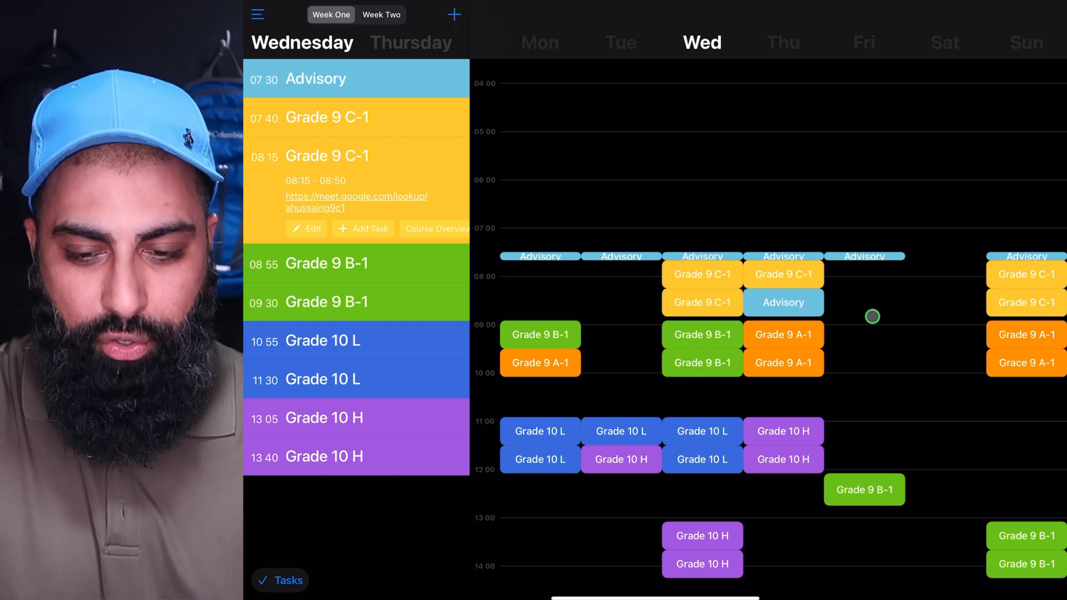
{"action": "mouse_move", "coordinate": [868, 338]}
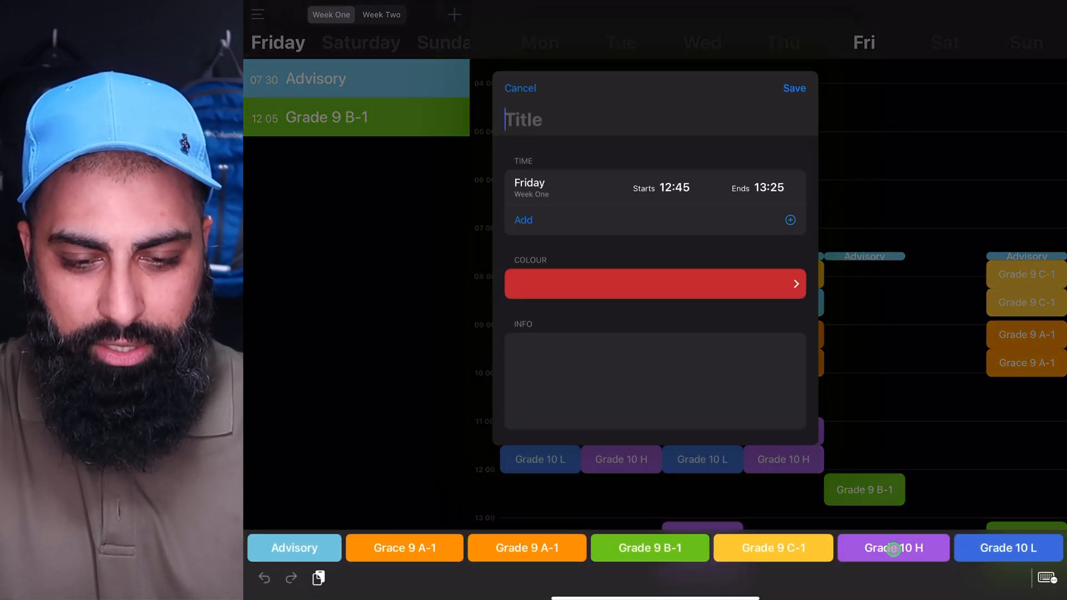
Save a Friday Grade 10 H lesson at 09:20–10:00 with 'Homework Thurs' notes under Info.
{"action": "left_click", "coordinate": [892, 548]}
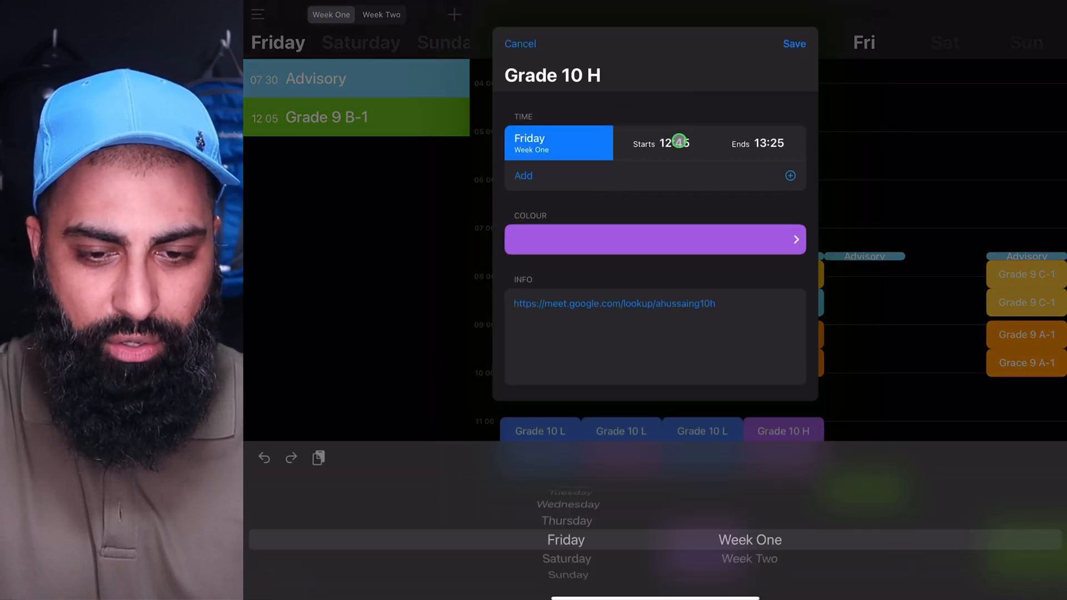
{"action": "left_click", "coordinate": [661, 144]}
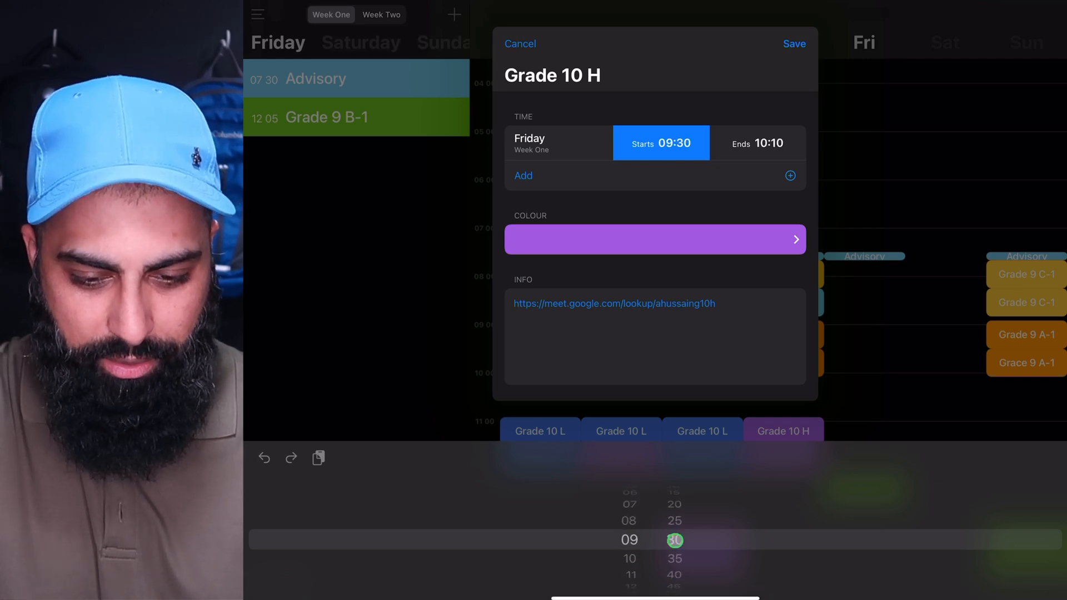
{"action": "left_click", "coordinate": [758, 143]}
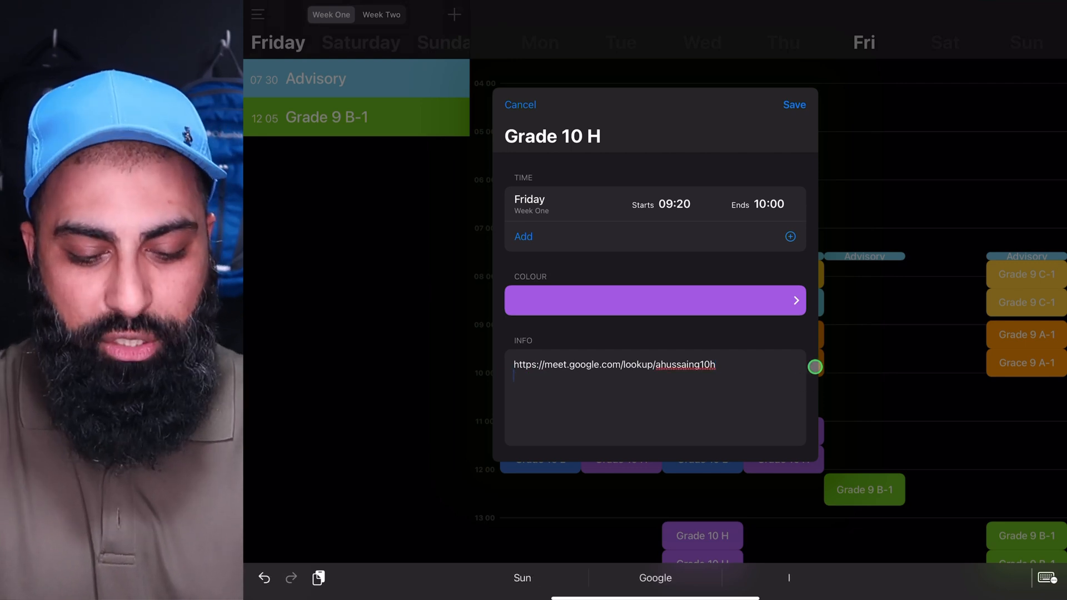
{"action": "type", "text": "Gous"}
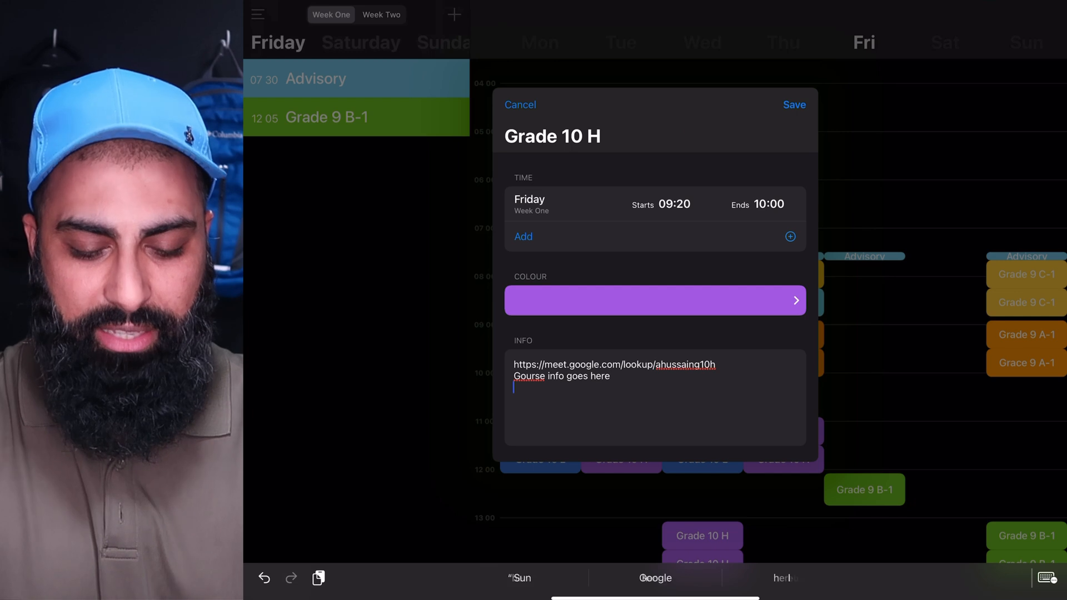
{"action": "type", "text": "Ho"}
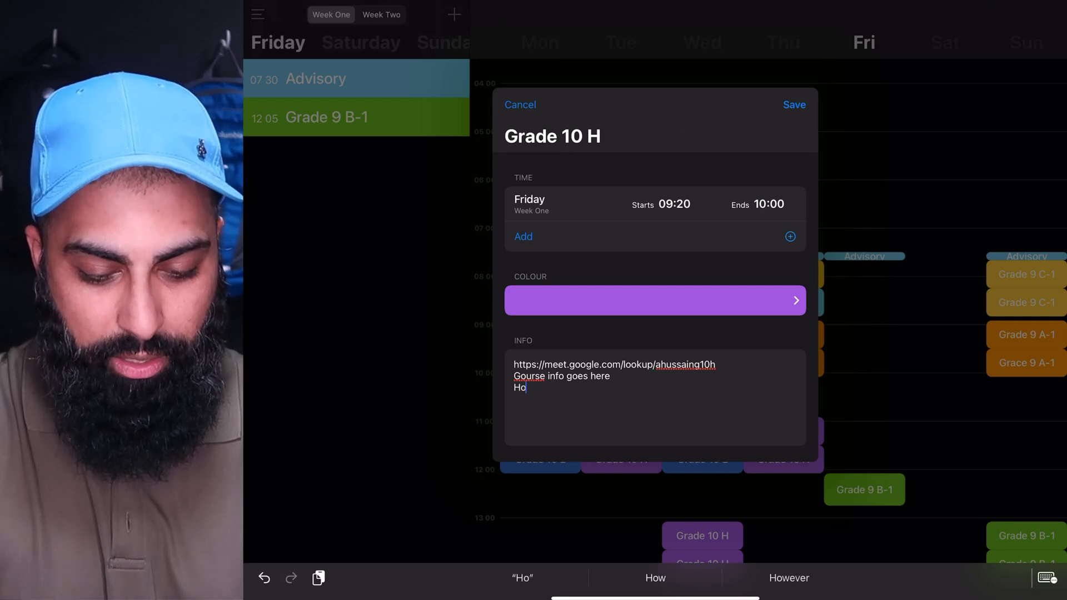
{"action": "type", "text": "mework Mon"}
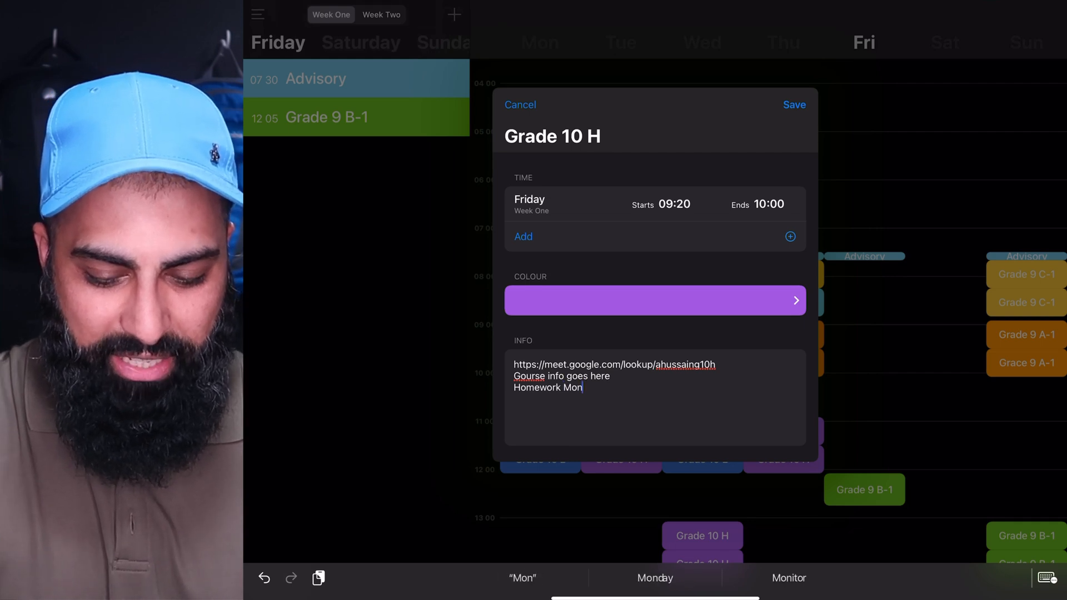
{"action": "type", "text": "/thurs"}
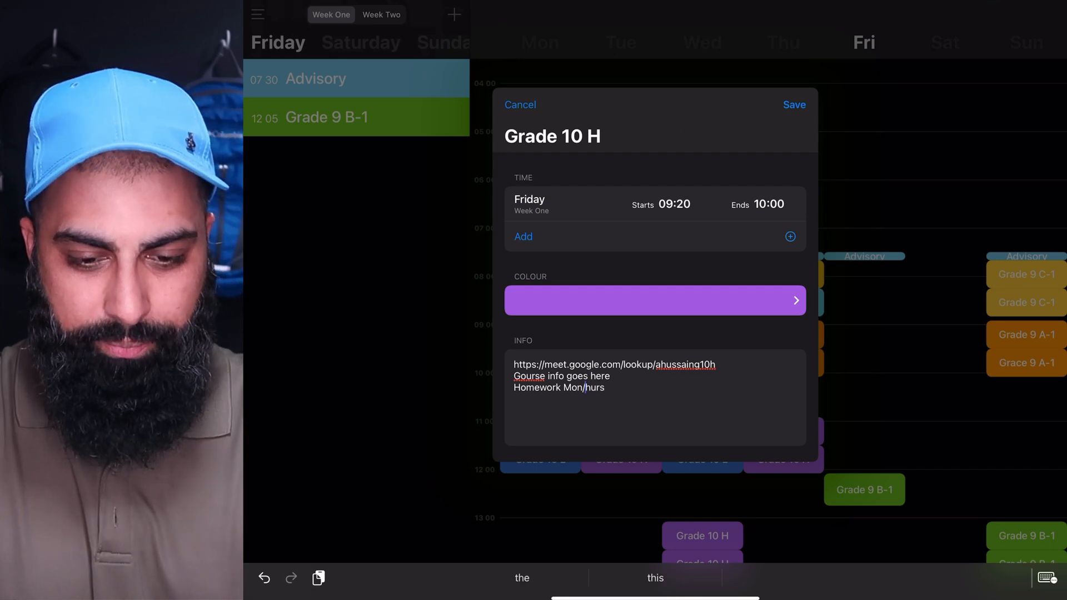
{"action": "type", "text": "Thurs"}
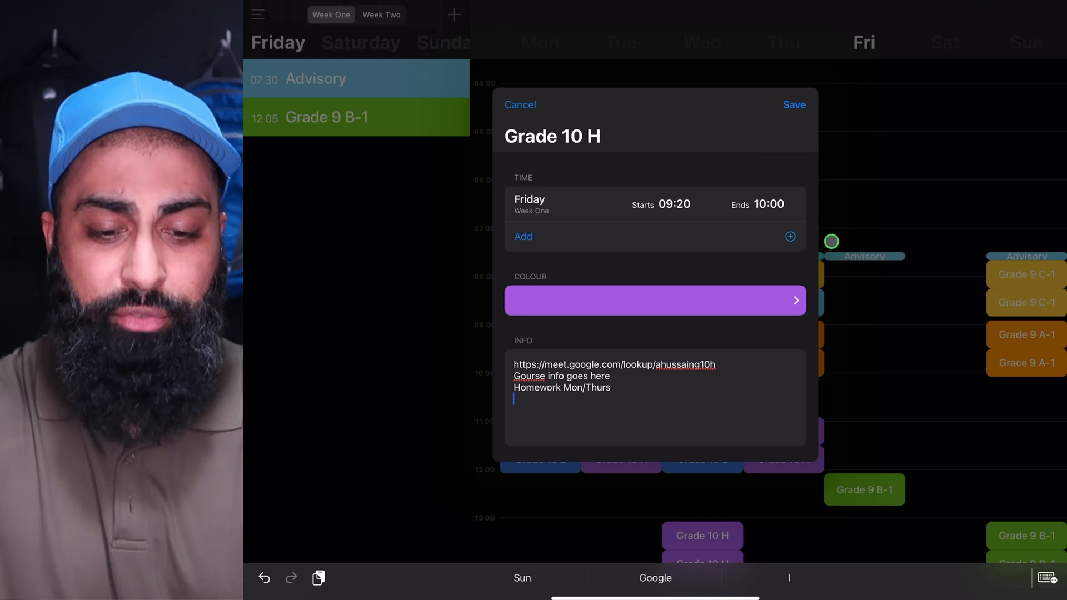
{"action": "left_click", "coordinate": [794, 105]}
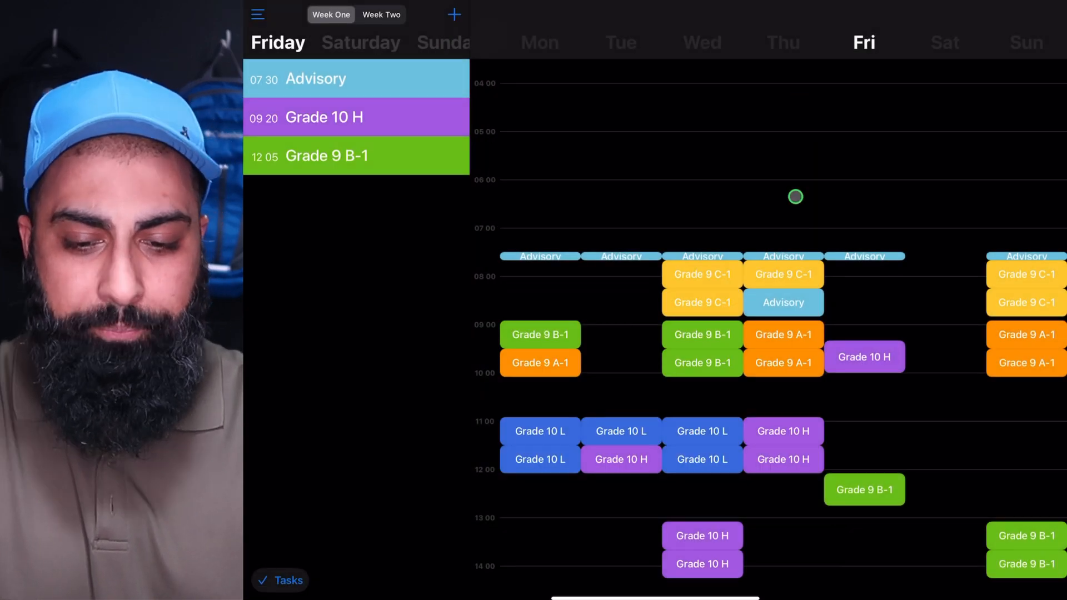
Switch the day list from Friday to Tuesday's Advisory, Grade 10 L and Grade 10 H classes.
{"action": "left_click", "coordinate": [865, 357]}
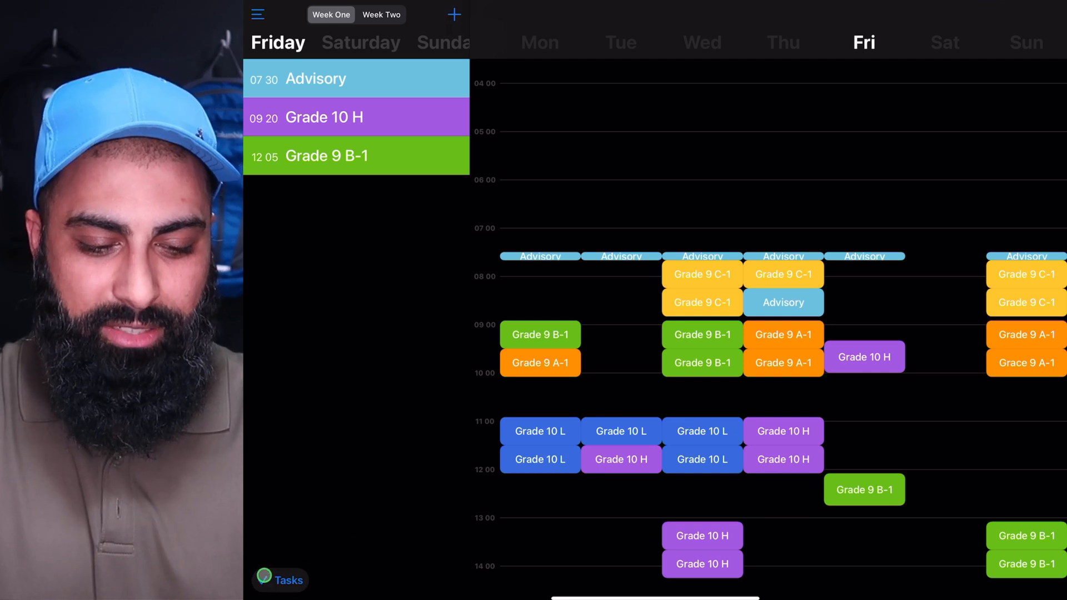
{"action": "left_click", "coordinate": [280, 580]}
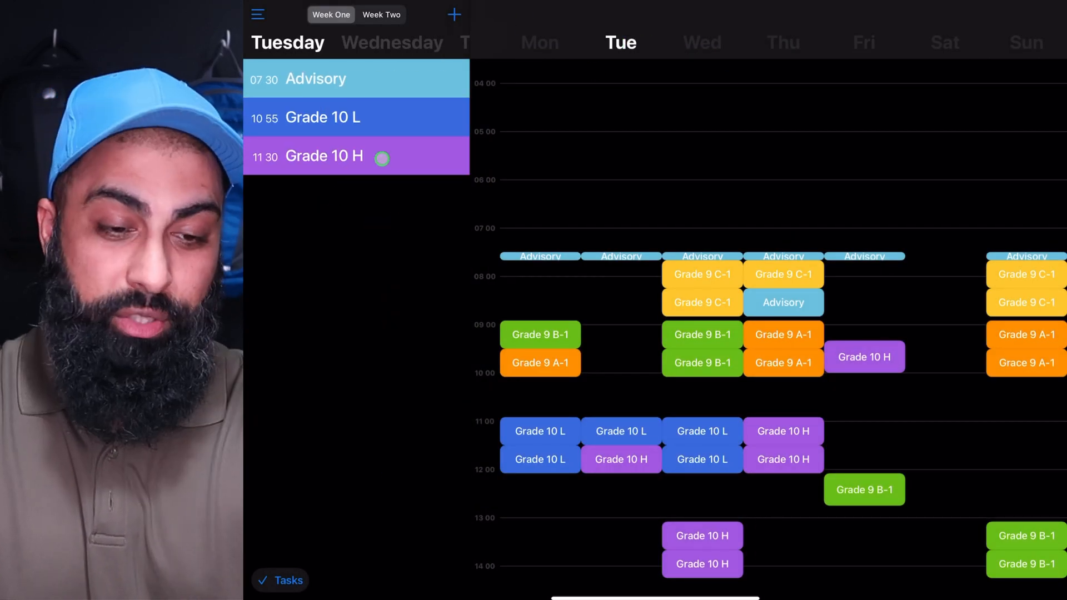
Add a task to Tuesday's 11:30 Grade 10 H lesson and begin its title 'Ex13.3B Q1-4 Co...'.
{"action": "left_click", "coordinate": [323, 155]}
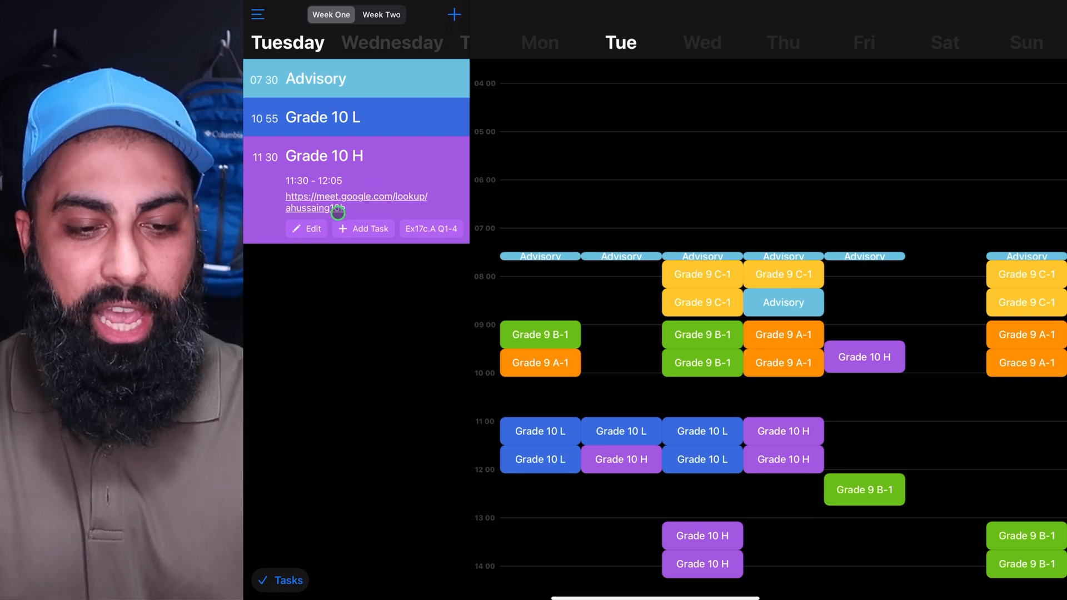
{"action": "left_click", "coordinate": [362, 229]}
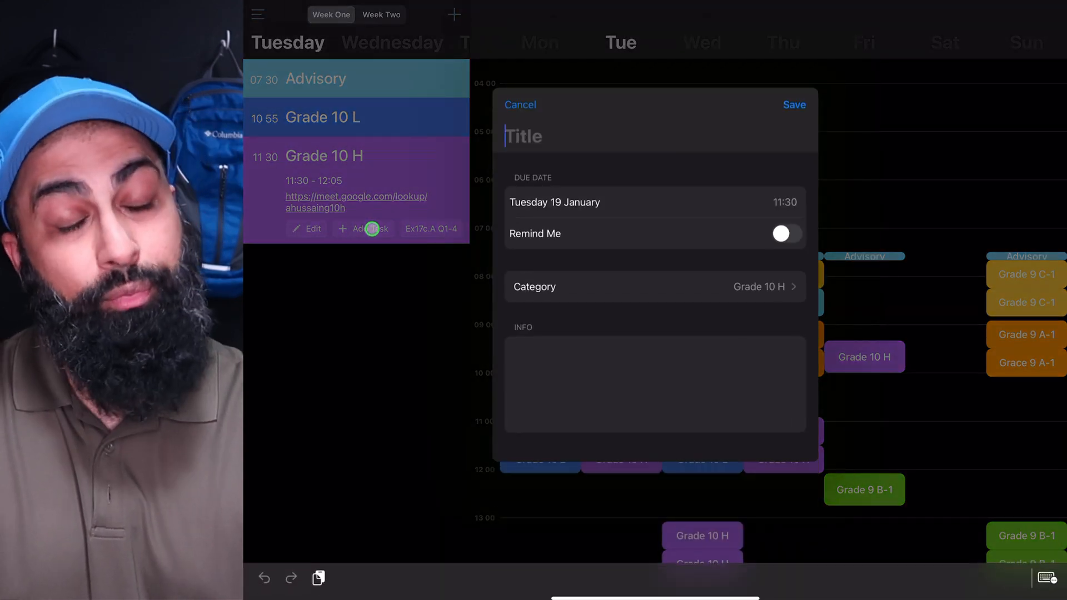
{"action": "left_click", "coordinate": [523, 135]}
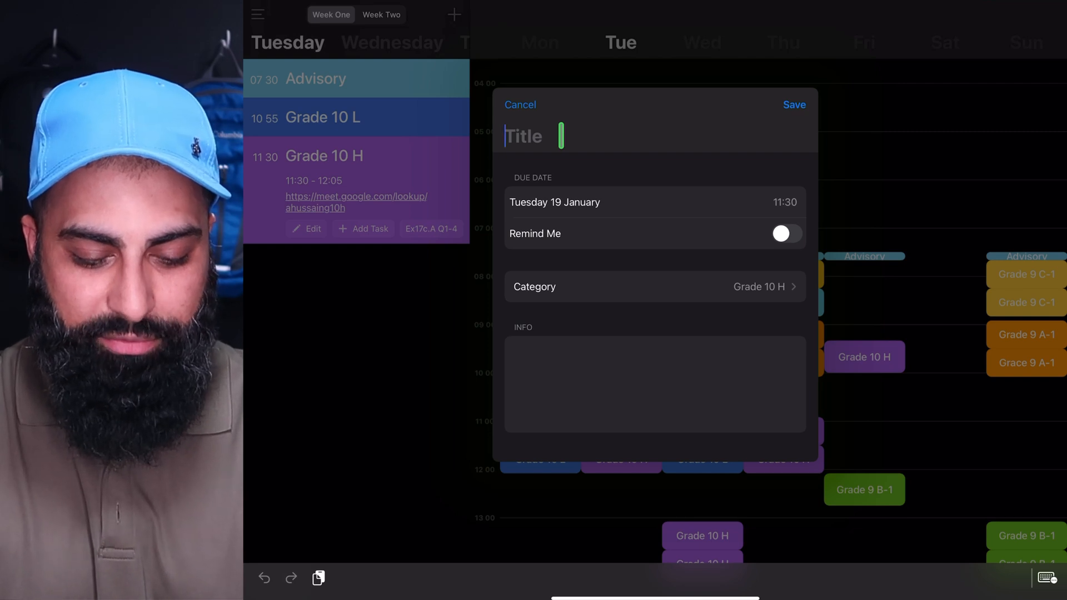
{"action": "type", "text": "Ex13"}
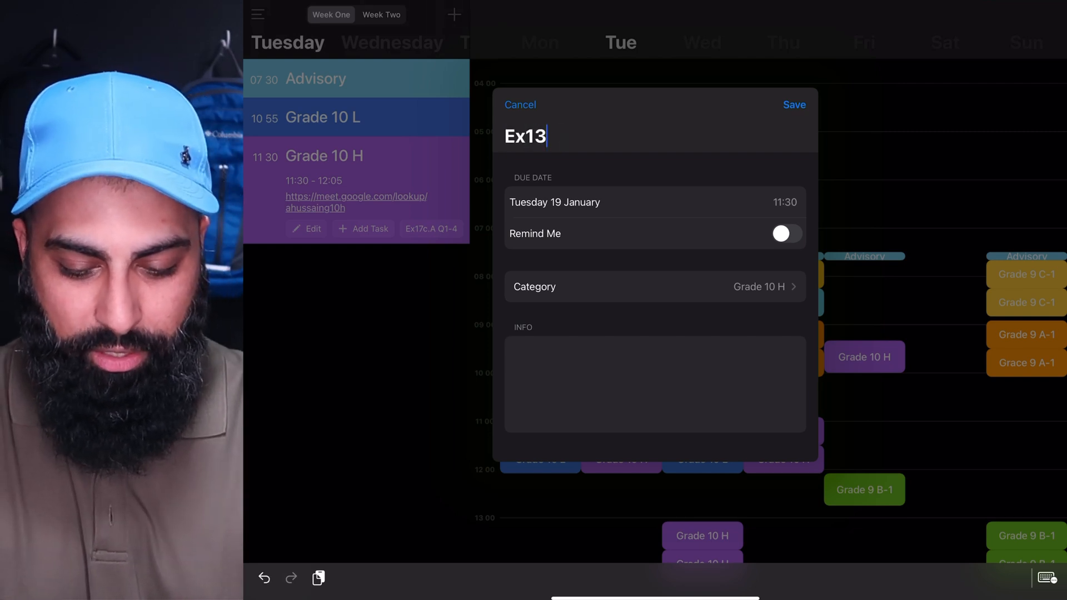
{"action": "type", "text": ".3B Q"}
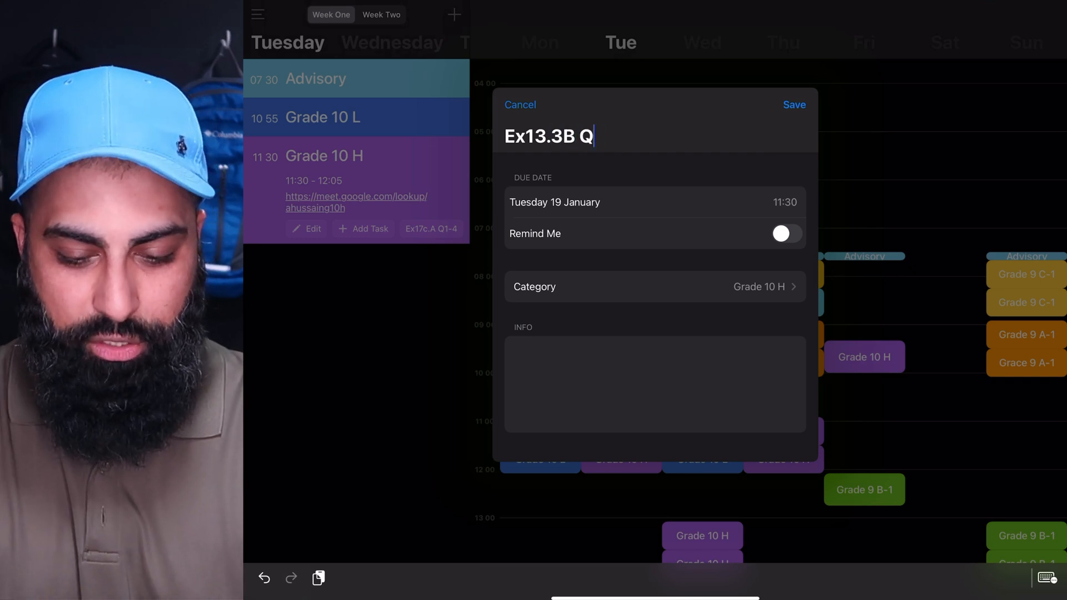
{"action": "type", "text": "1-4"}
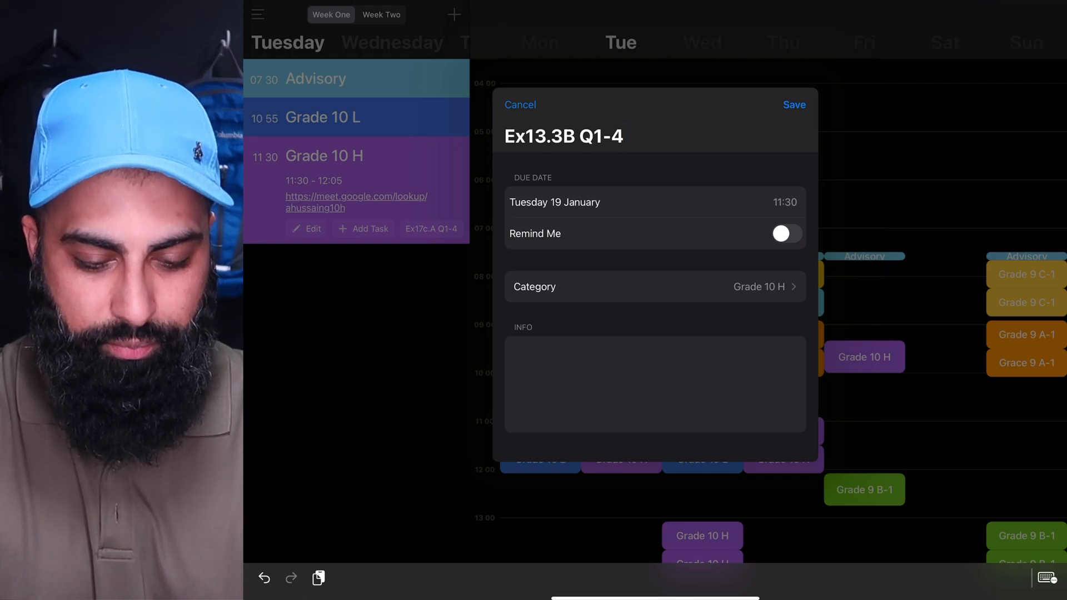
{"action": "type", "text": "Coordinates"}
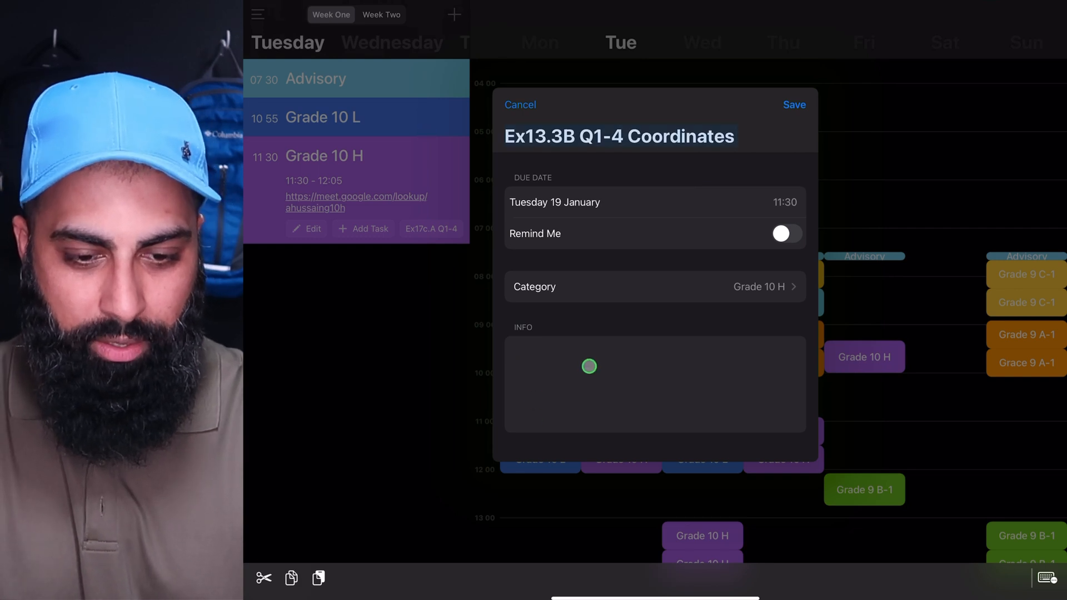
Finish the title 'Ex13.3B Q1-4 Coordinates' and note 'Complete attached doc.' in Info.
{"action": "type", "text": "Ex13.3B Q1-4 Coordinates"}
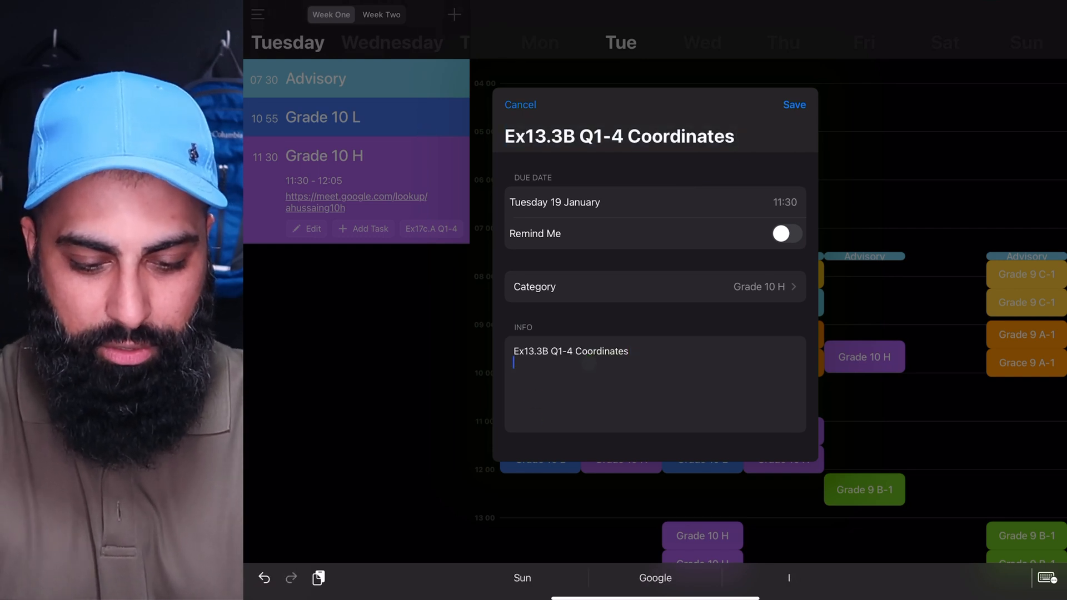
{"action": "type", "text": "Complete the tached"}
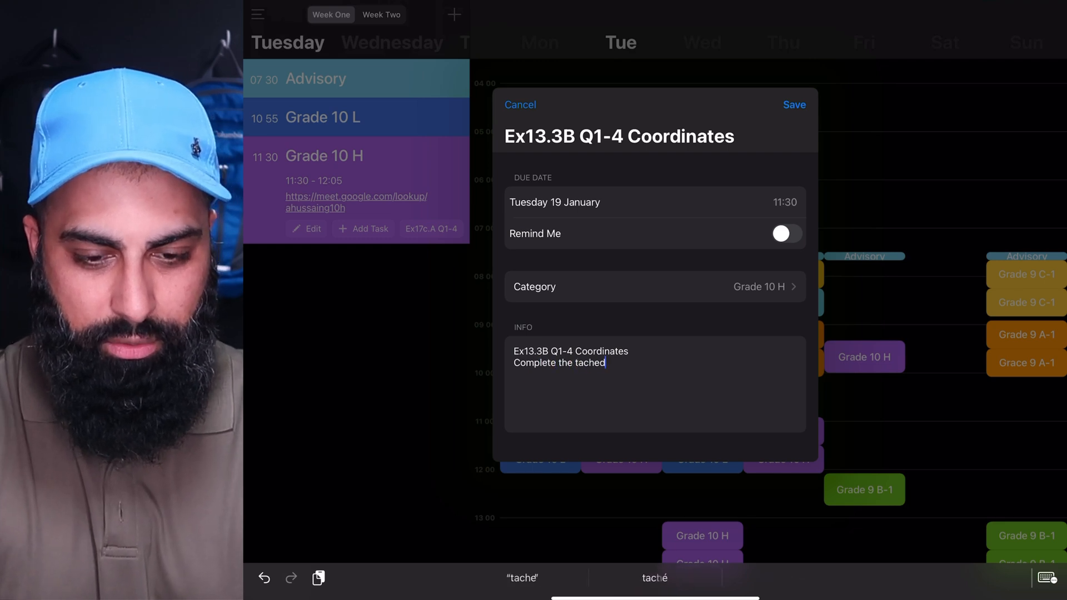
{"action": "left_click", "coordinate": [654, 578]}
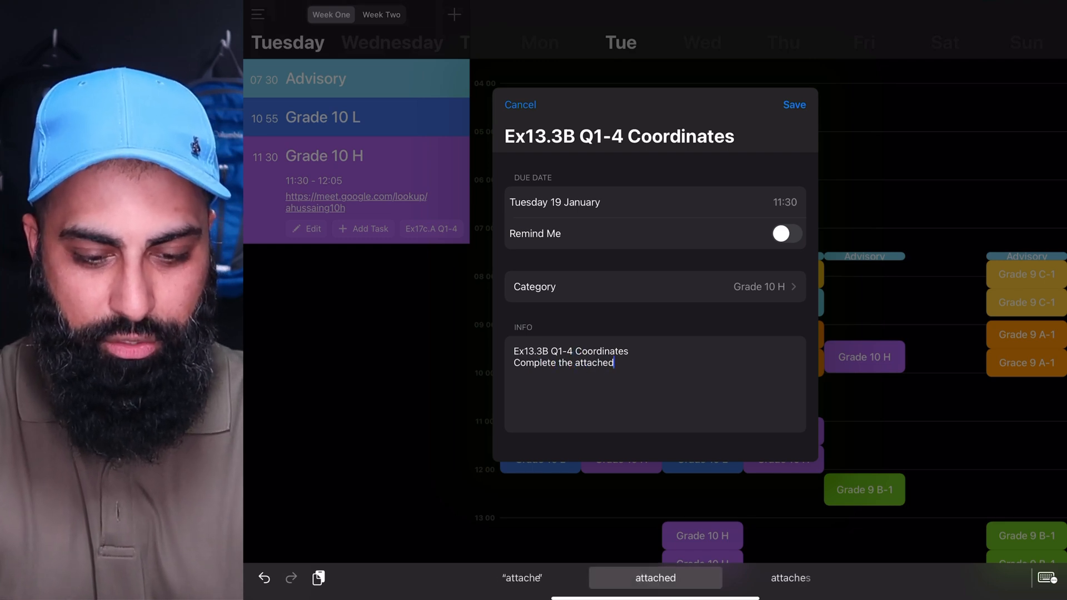
{"action": "type", "text": "doc."}
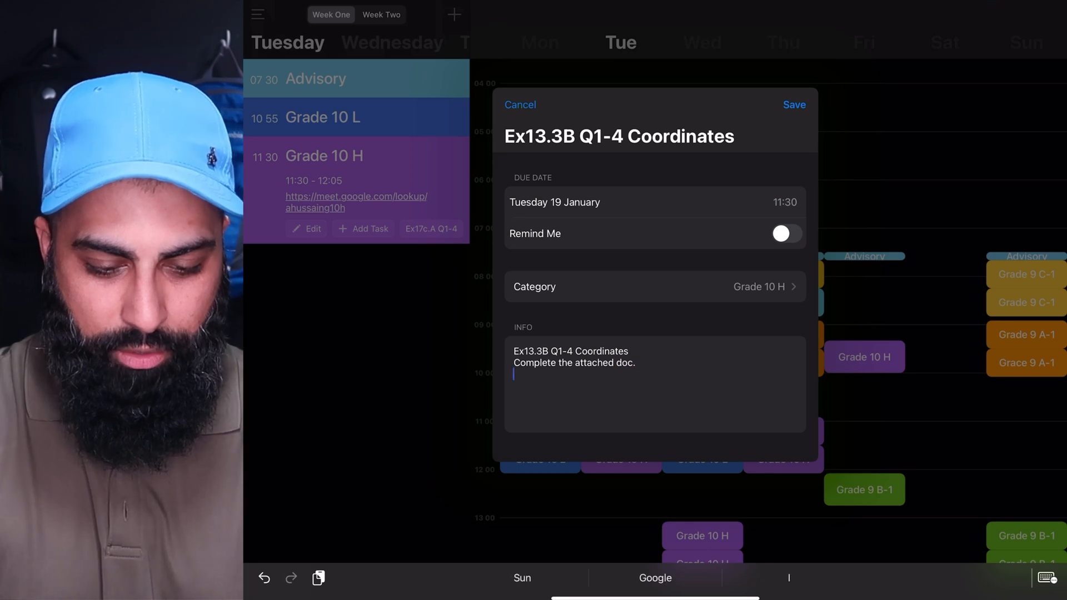
Add the notes lines 'Work out using diagrams' and 'Coordinate grid is needed.'.
{"action": "type", "text": "Work"}
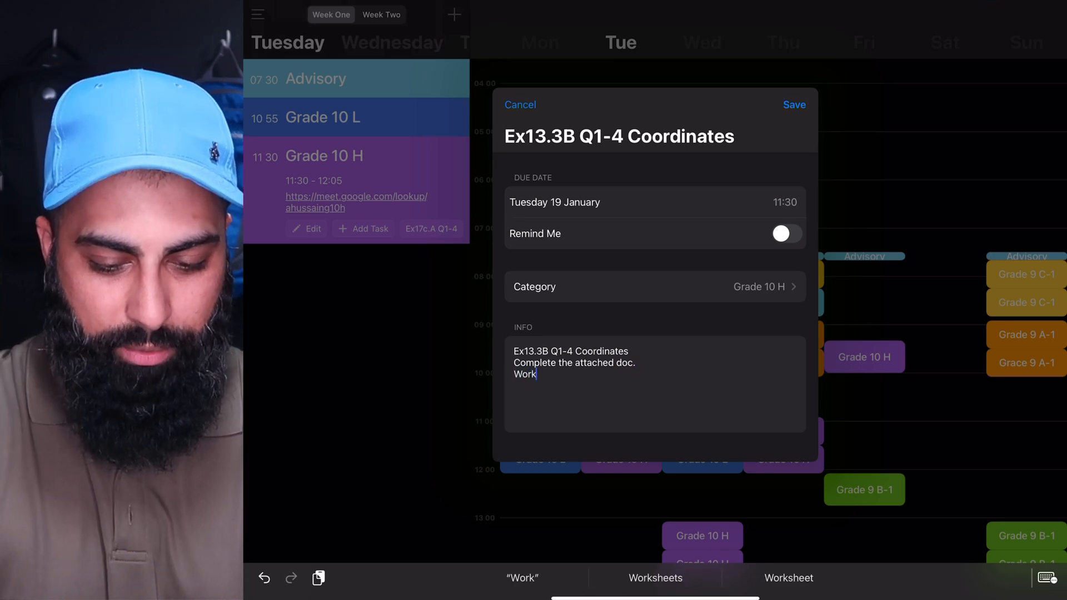
{"action": "type", "text": "out using"}
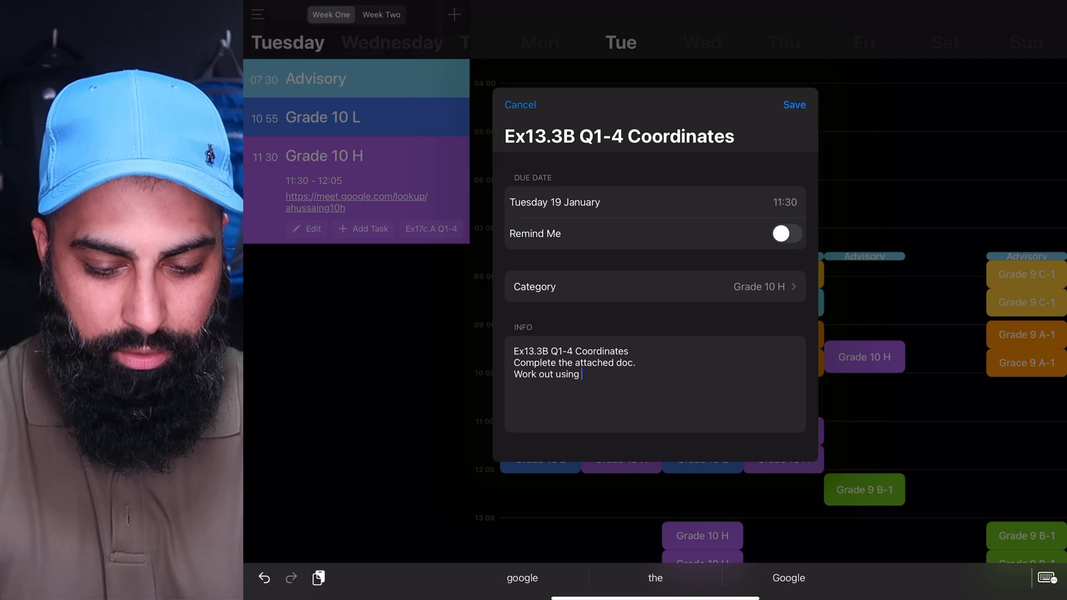
{"action": "type", "text": "diagrams"}
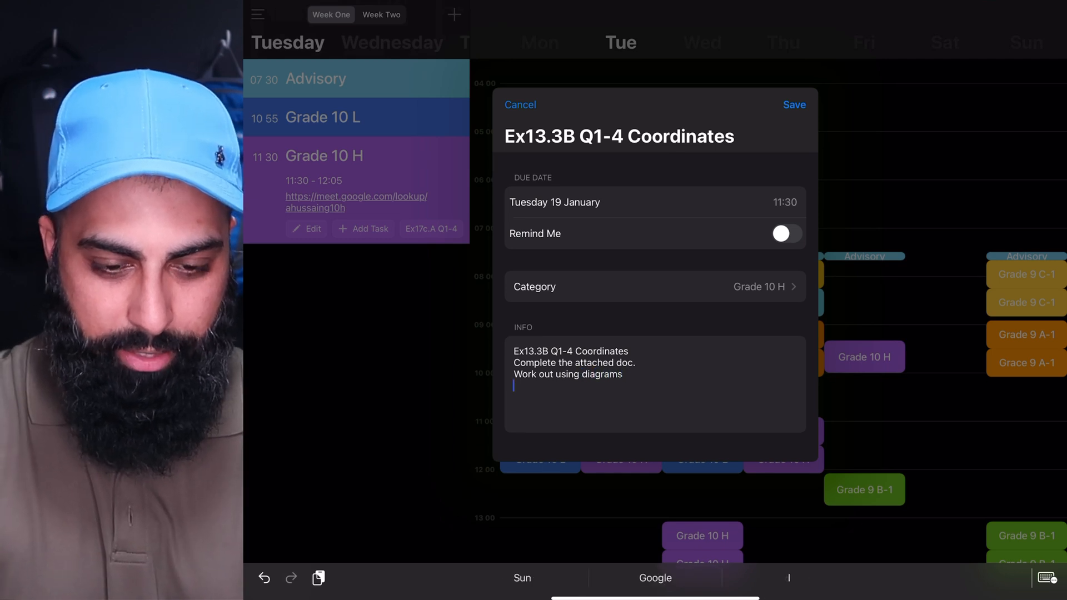
{"action": "type", "text": "Coordinate grid is needed."}
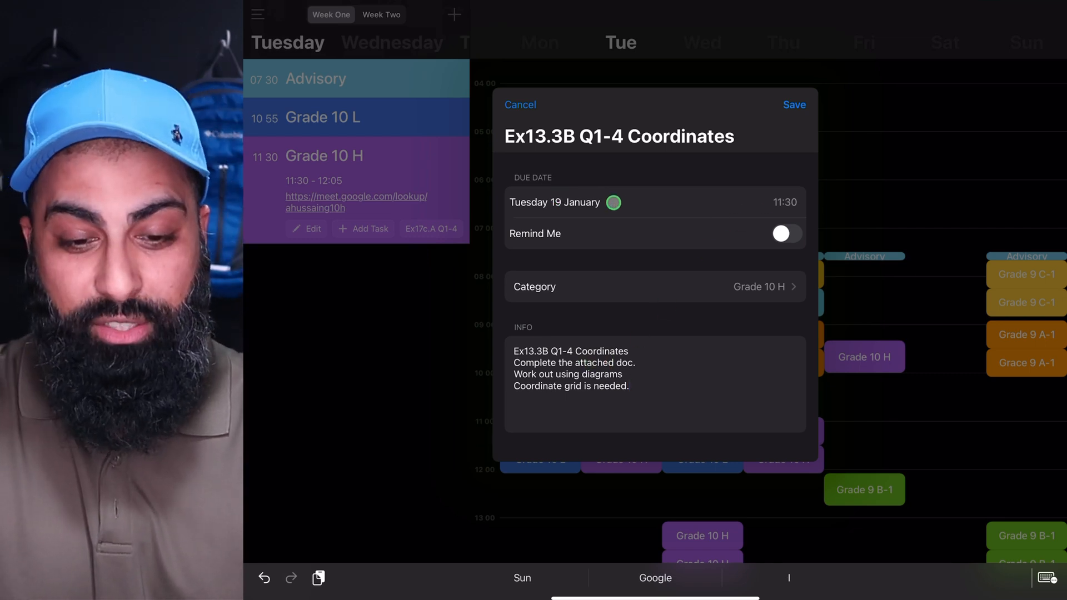
Spin the task's due-date wheel, then reach the £1.99 Pro upgrade offer via Remind Me.
{"action": "left_click", "coordinate": [554, 203]}
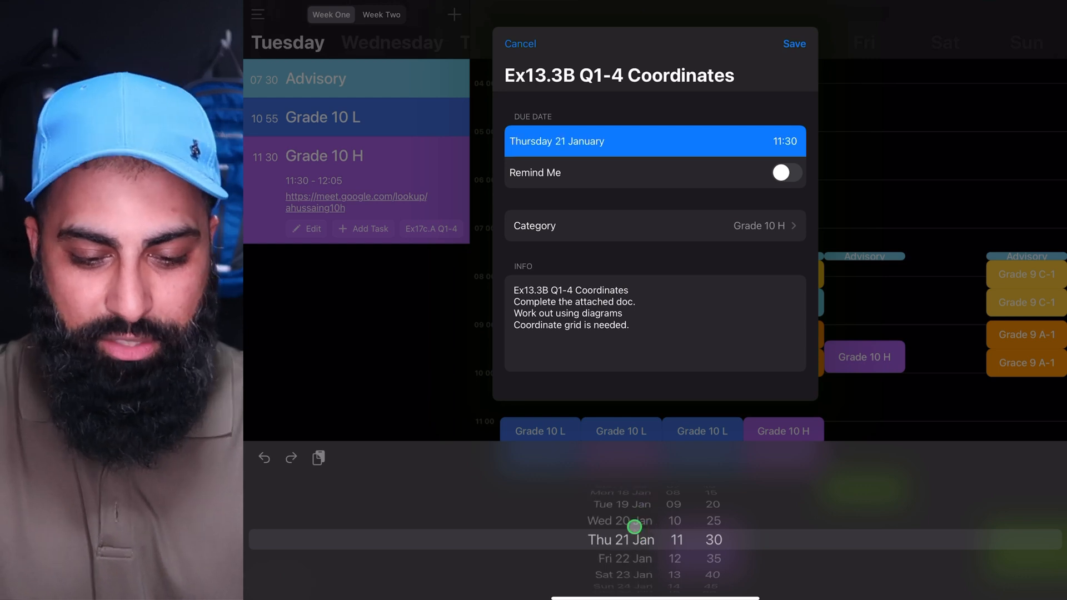
{"action": "scroll", "scroll_direction": "down", "scroll_amount": 3}
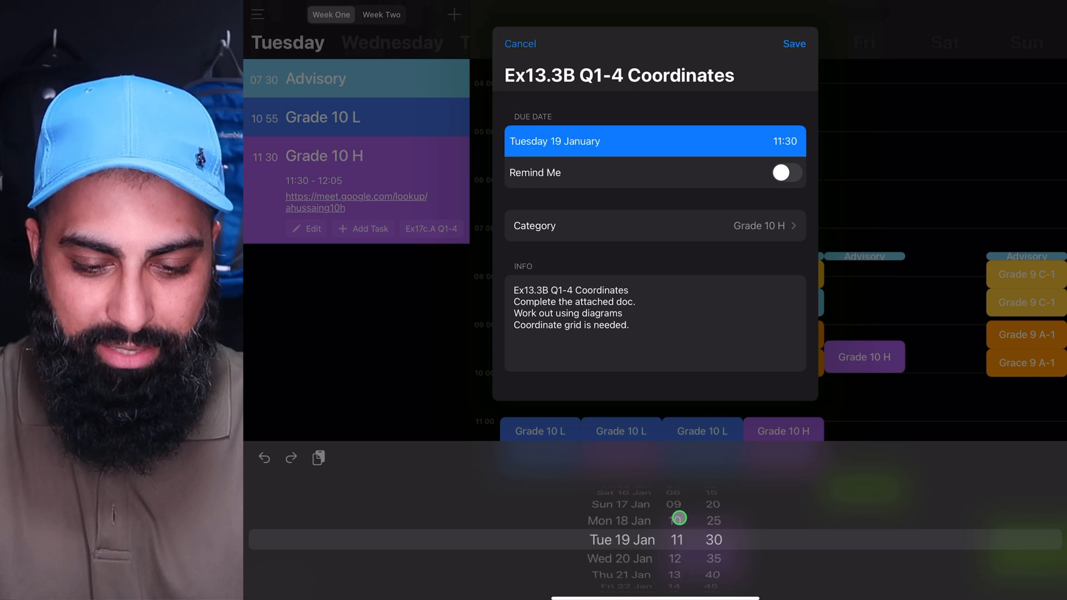
{"action": "scroll", "scroll_direction": "down", "scroll_amount": 3}
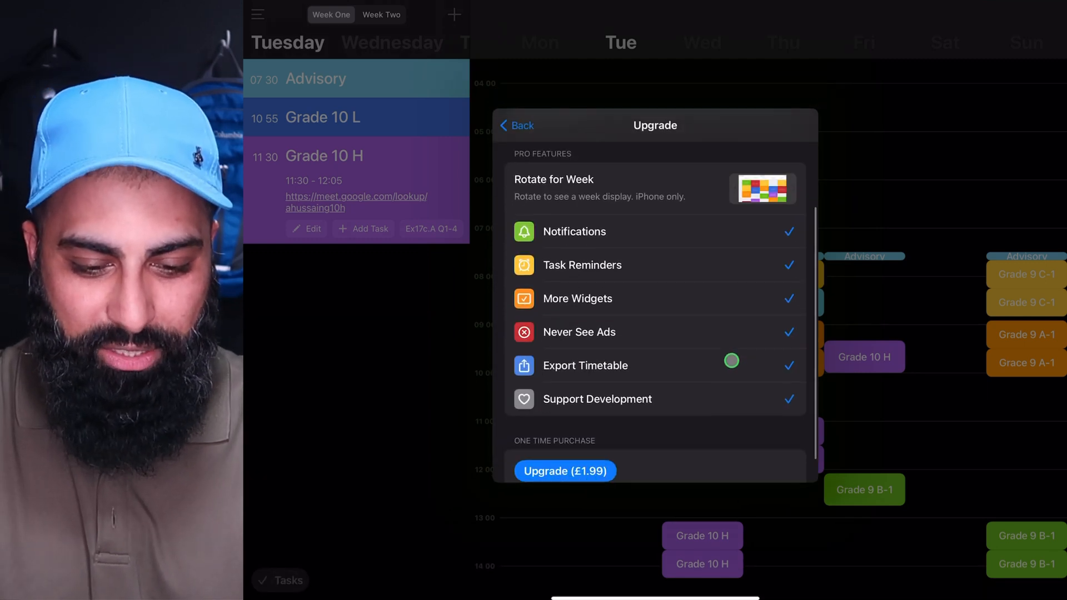
Purchase the £1.99 Pro upgrade and return to the task, due Tuesday 19 January 10:30.
{"action": "left_click", "coordinate": [565, 471]}
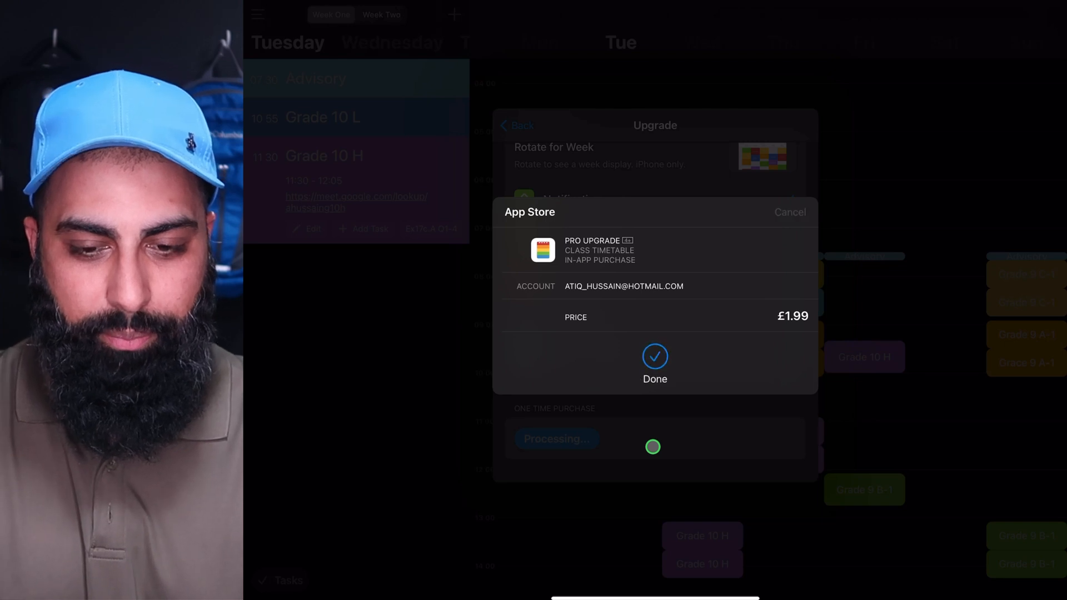
{"action": "left_click", "coordinate": [653, 364]}
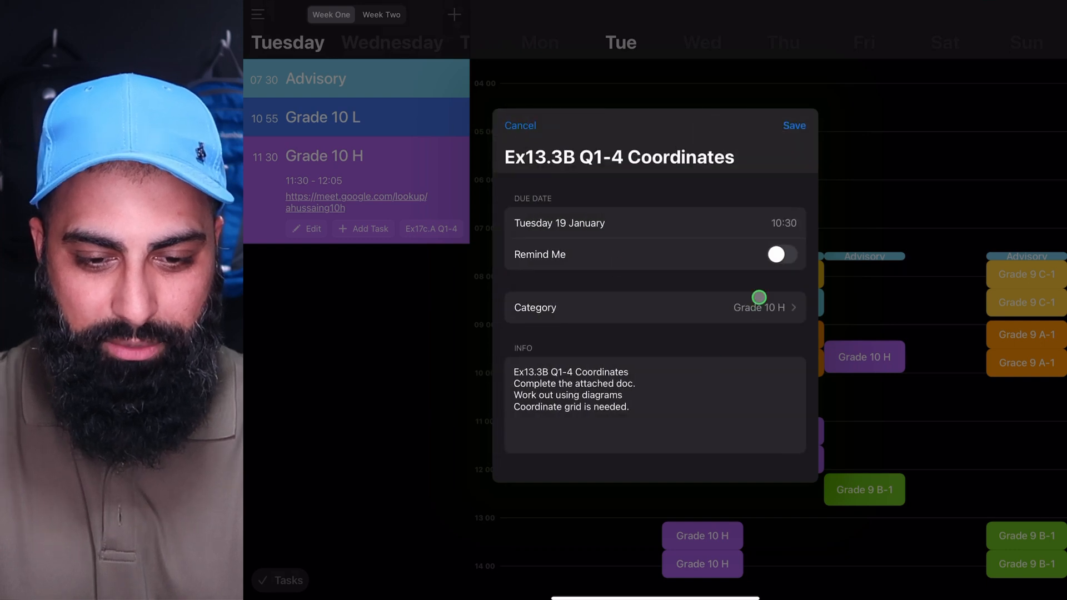
Set a Monday 18 January 10:30 reminder on the coordinates task and save it.
{"action": "left_click", "coordinate": [781, 253]}
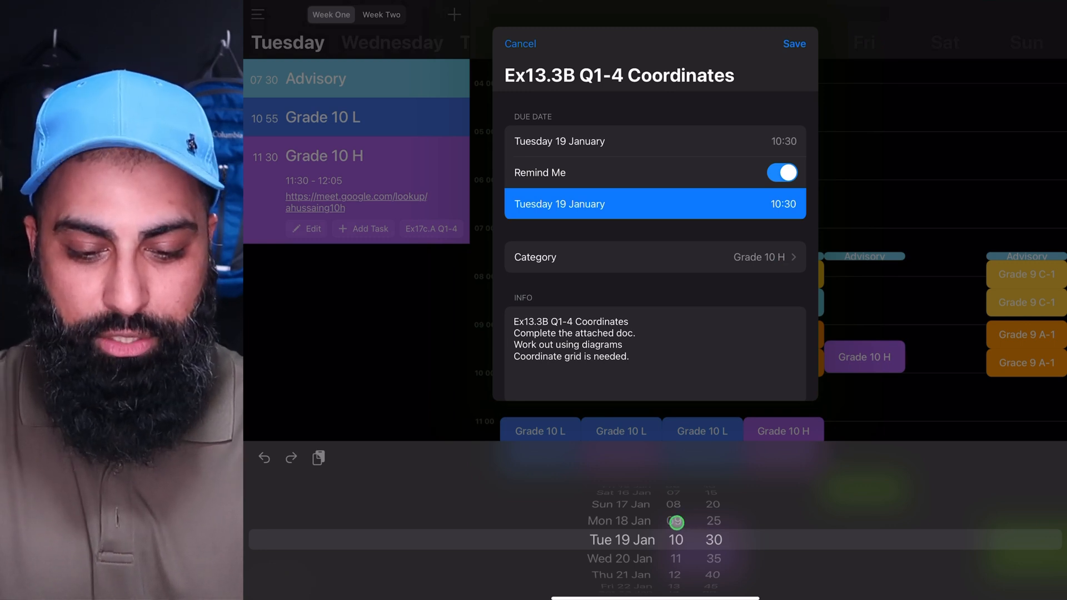
{"action": "scroll", "scroll_direction": "down", "scroll_amount": 3}
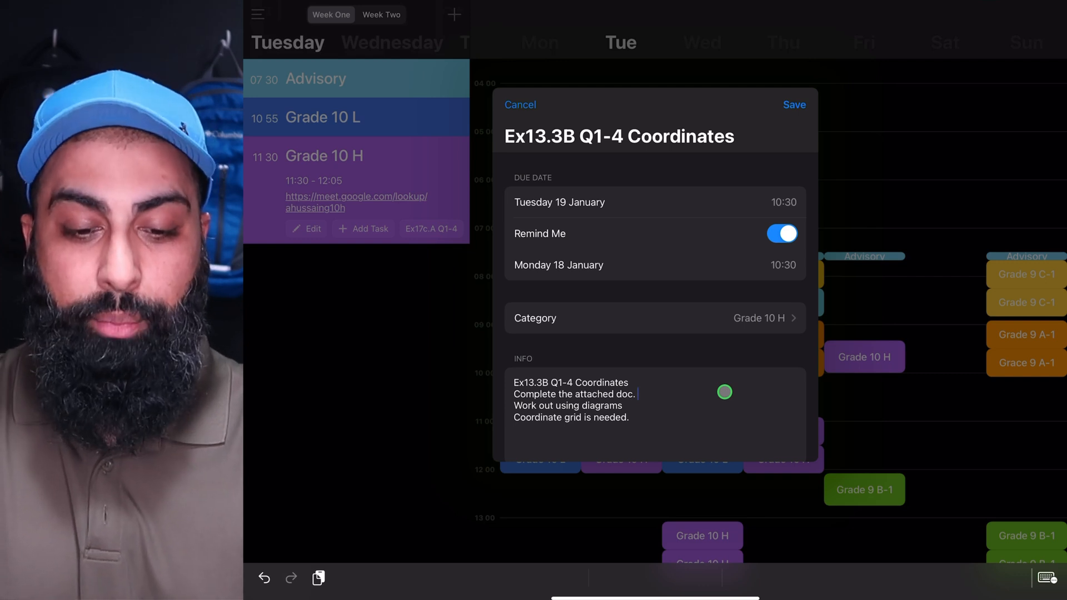
{"action": "left_click", "coordinate": [794, 105]}
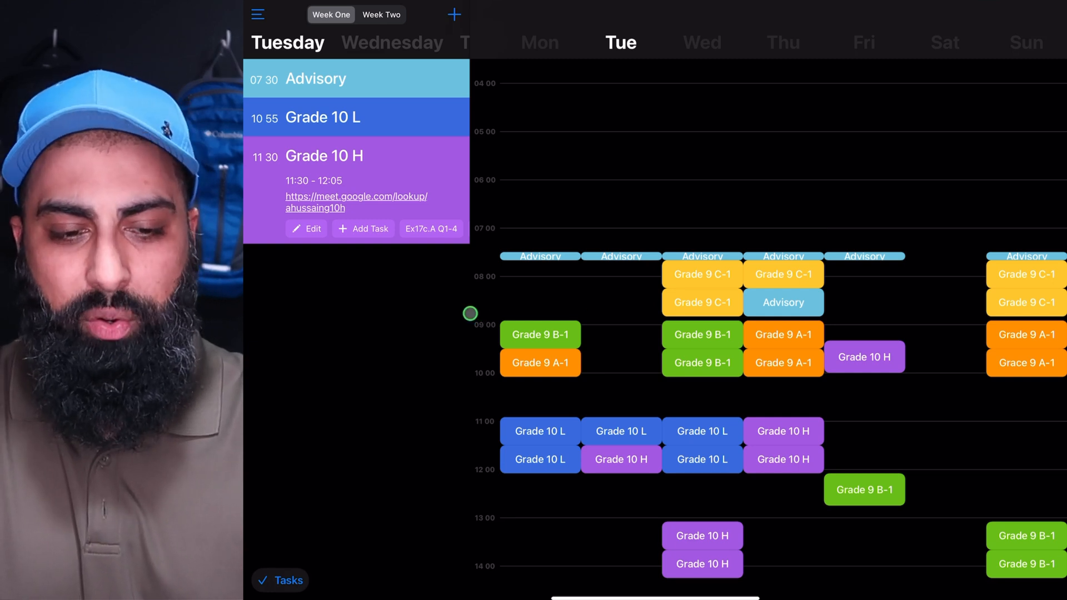
Browse the Tasks list by course, including Grade 9 C-1's Course Overview, then go to the Home Screen.
{"action": "left_click", "coordinate": [280, 580]}
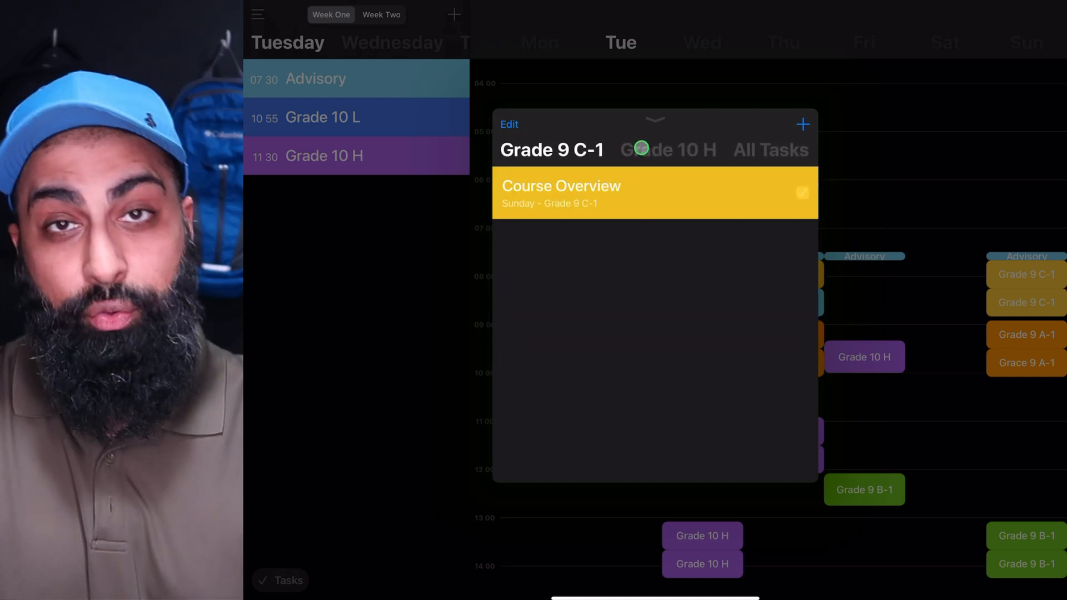
{"action": "left_click", "coordinate": [801, 192]}
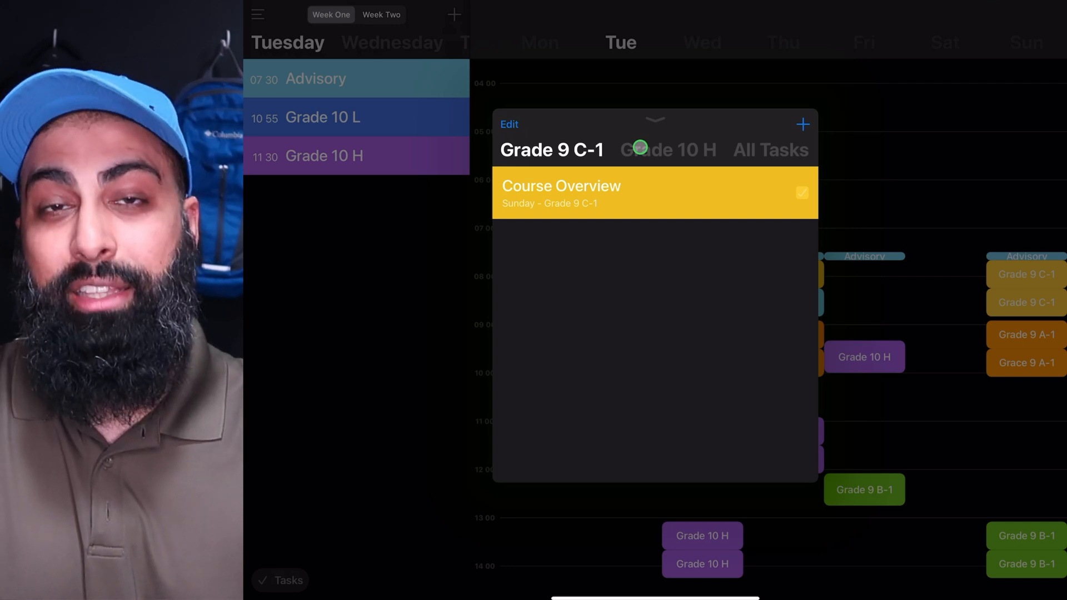
{"action": "mouse_move", "coordinate": [682, 243]}
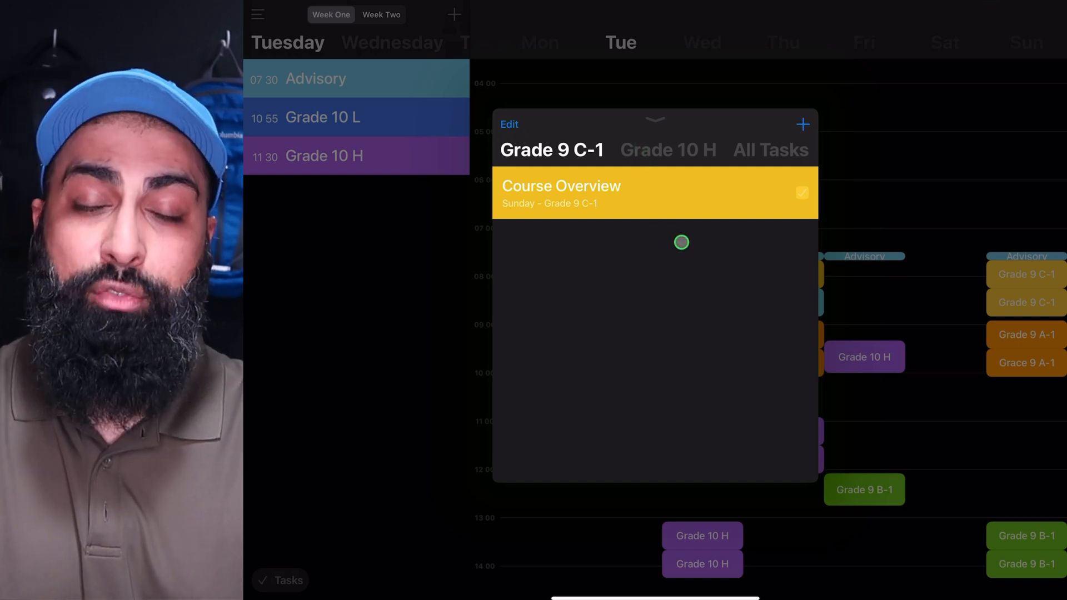
{"action": "mouse_move", "coordinate": [789, 253]}
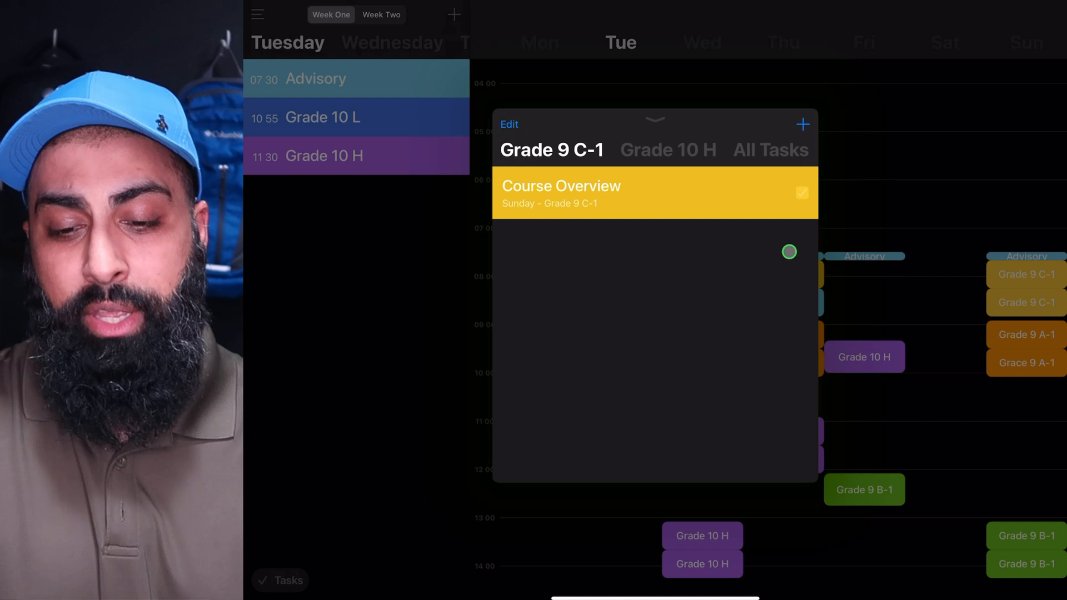
{"action": "left_click", "coordinate": [653, 120]}
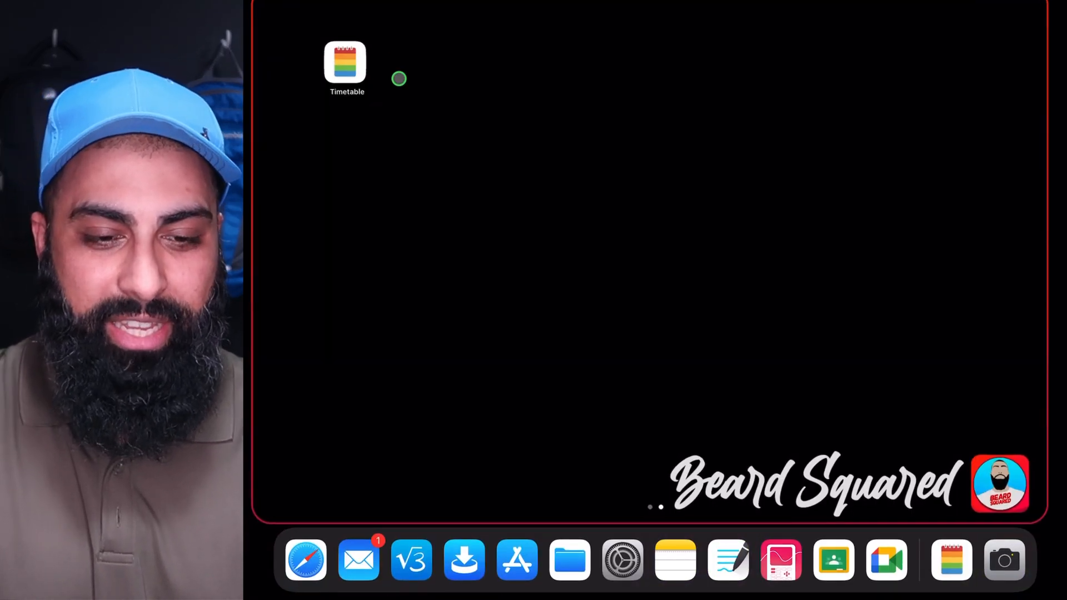
Place Timetable's Up Next widget in the Today View, listing upcoming Advisory and Grade classes.
{"action": "scroll", "scroll_direction": "left", "scroll_amount": 3}
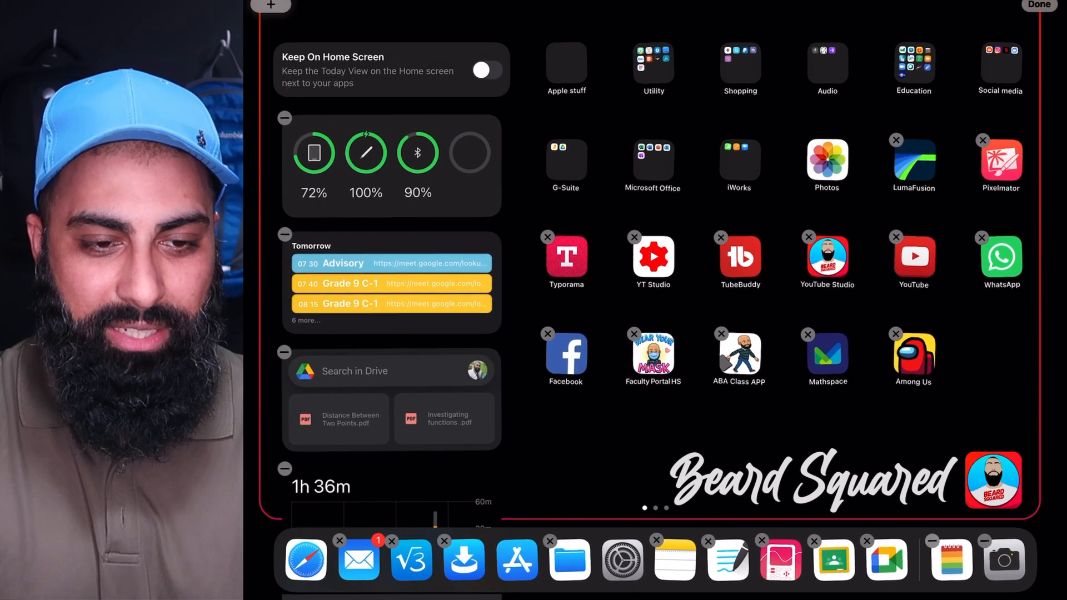
{"action": "left_click", "coordinate": [270, 6]}
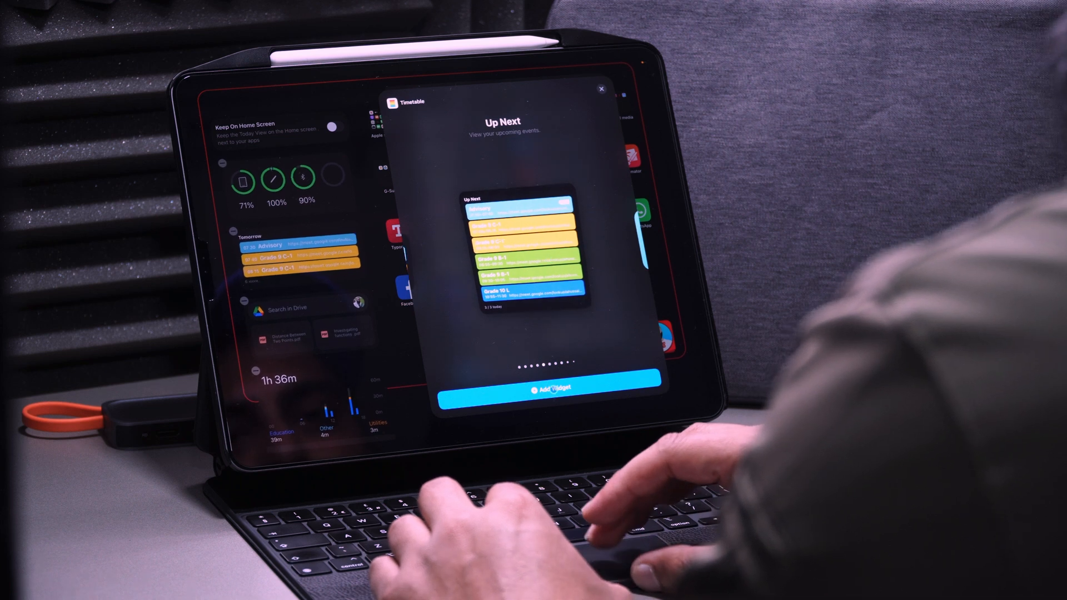
{"action": "left_click", "coordinate": [602, 89]}
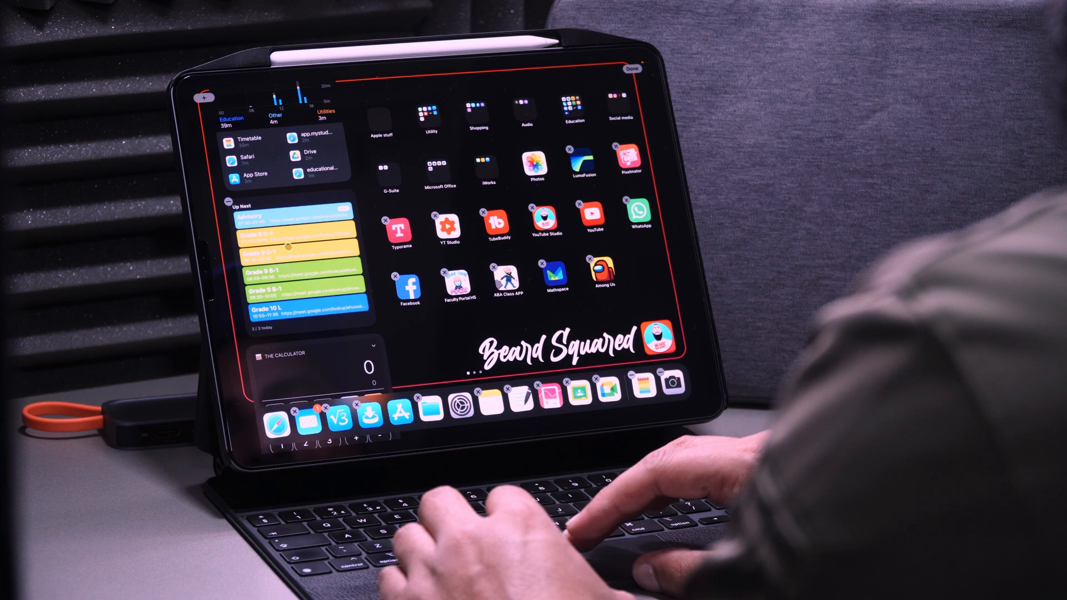
Choose Timetable in the widget gallery, then return to the All Tasks list of four tasks.
{"action": "left_click", "coordinate": [205, 97]}
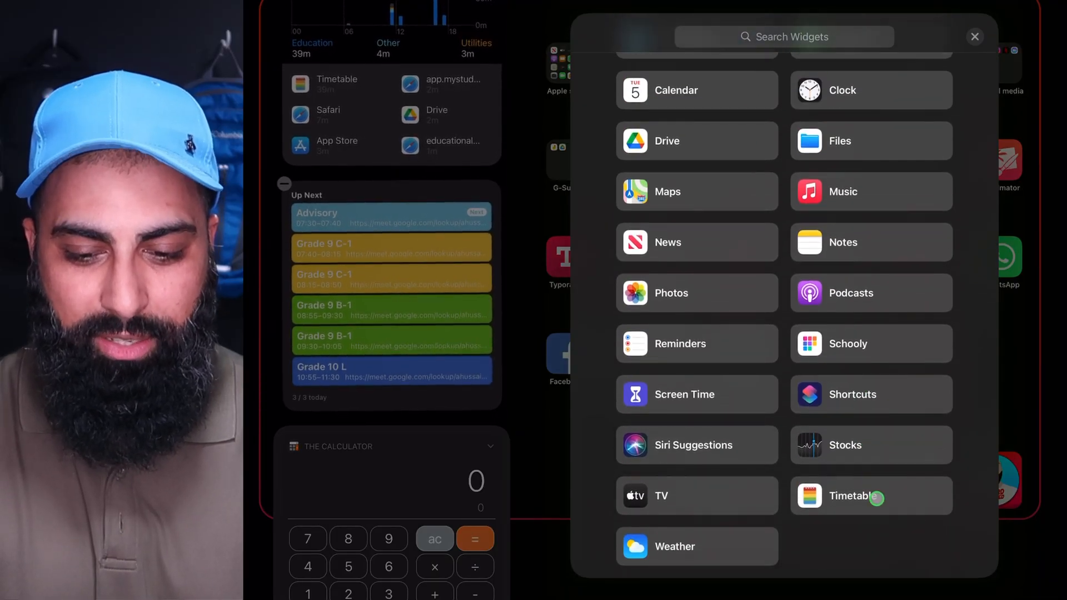
{"action": "left_click", "coordinate": [870, 496]}
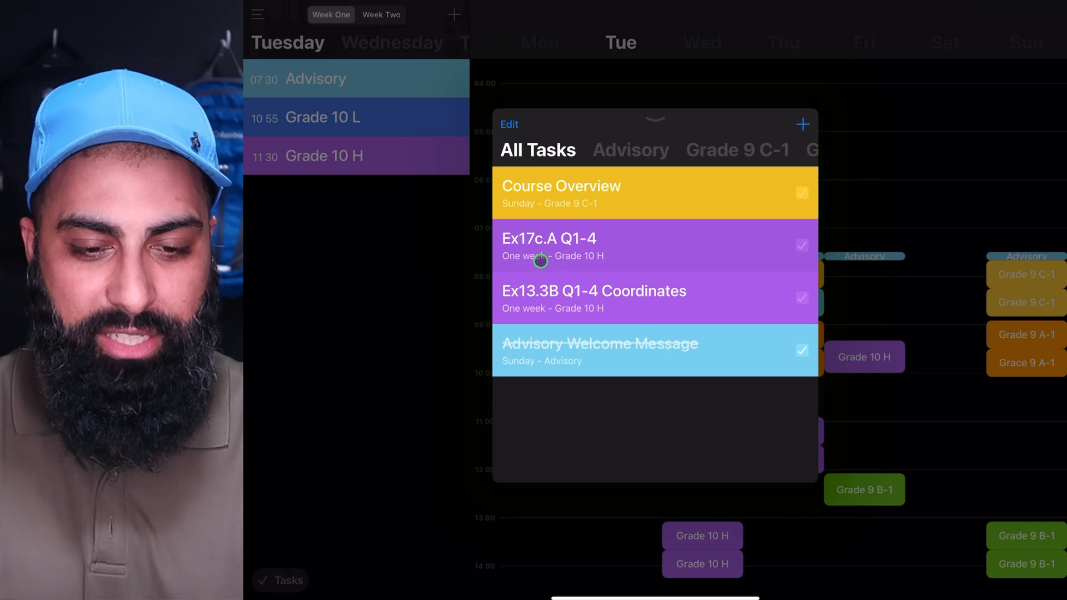
{"action": "mouse_move", "coordinate": [590, 168]}
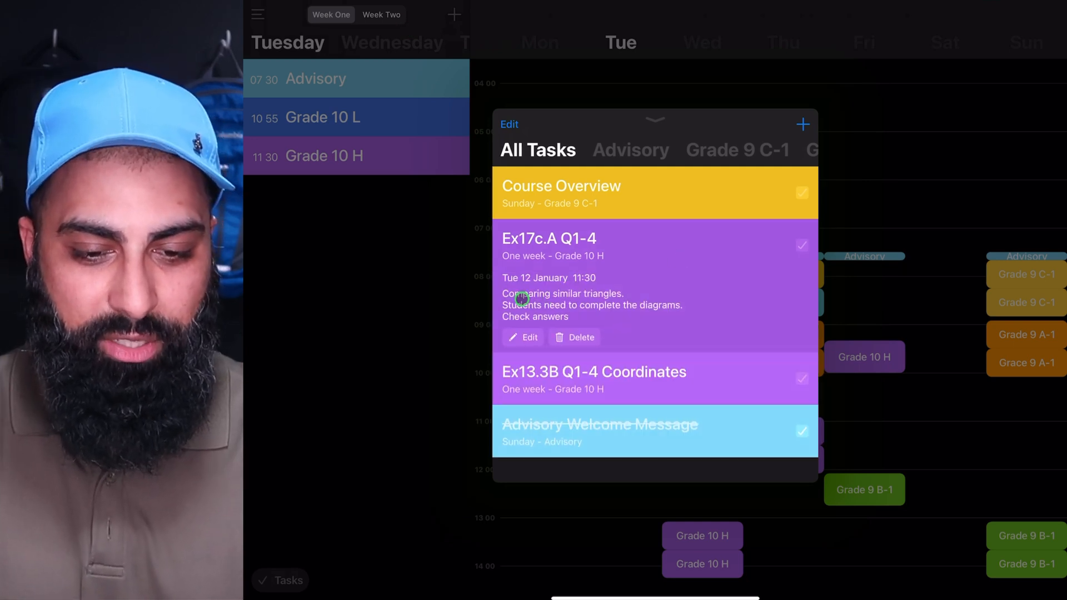
{"action": "mouse_move", "coordinate": [587, 317]}
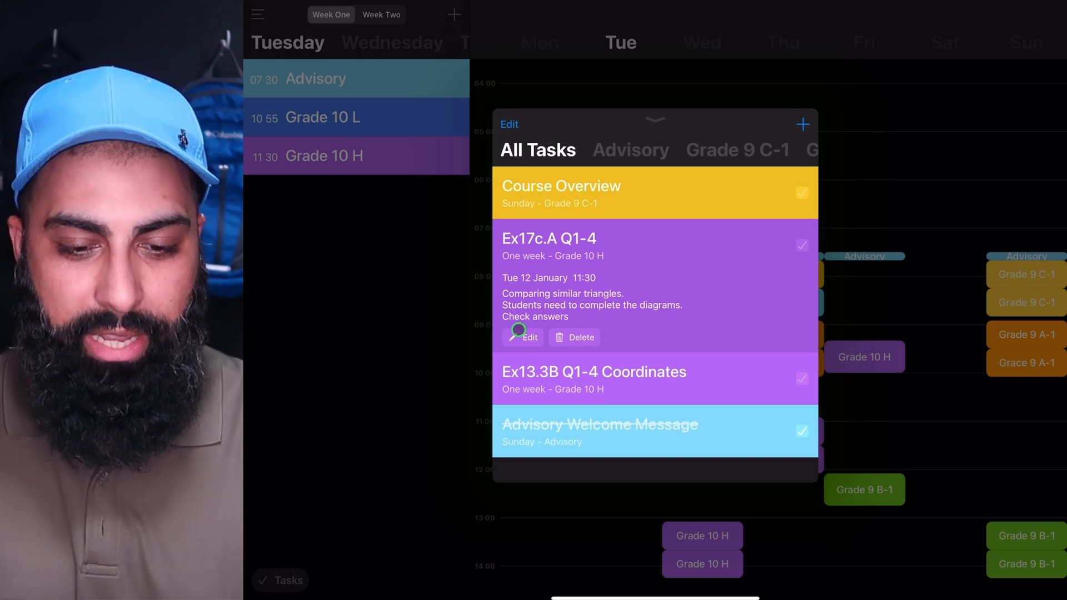
{"action": "left_click", "coordinate": [594, 371]}
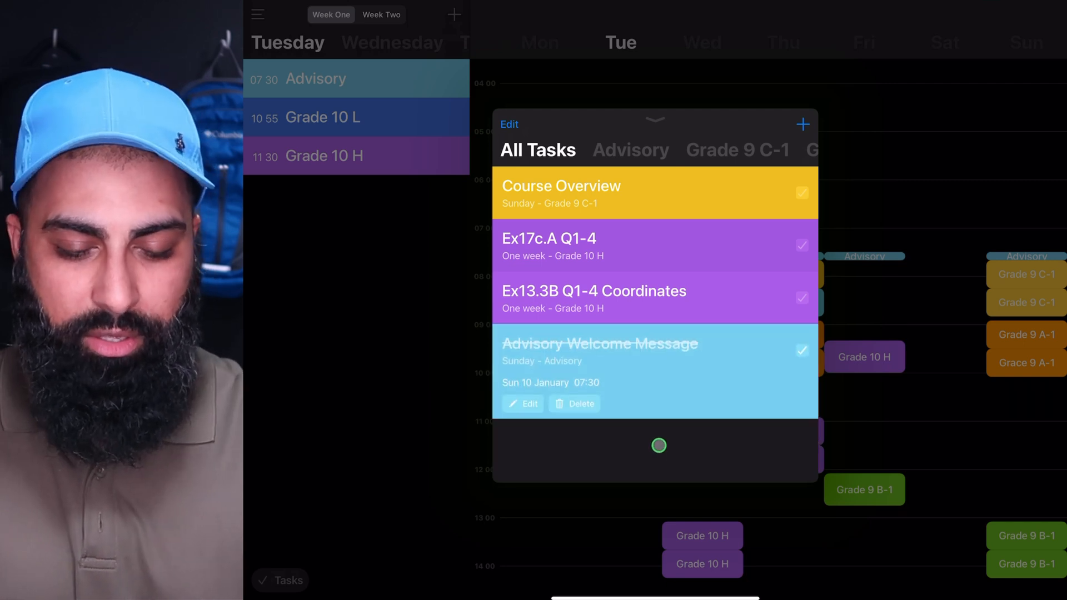
{"action": "mouse_move", "coordinate": [926, 436]}
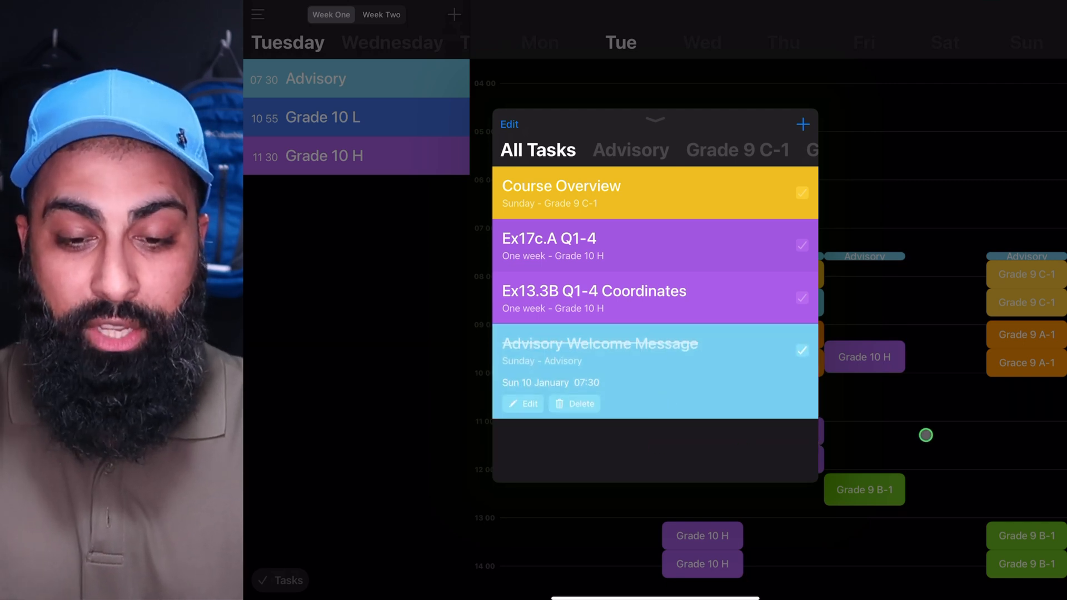
{"action": "left_click", "coordinate": [654, 120]}
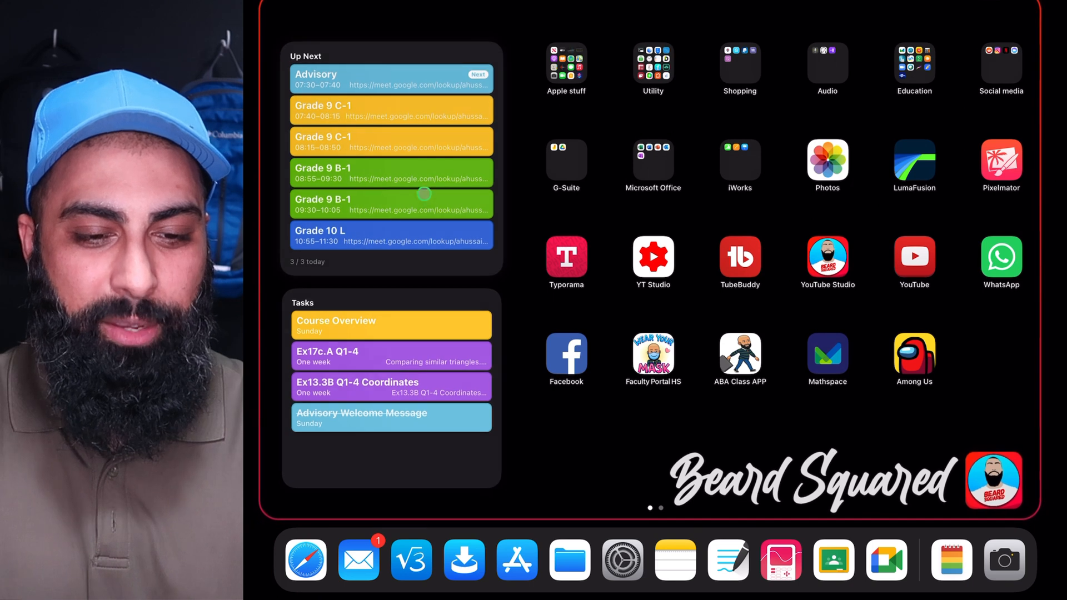
Scroll the Today View past the app usage widget to the Up Next and Tasks widgets.
{"action": "scroll", "scroll_direction": "down", "scroll_amount": 3}
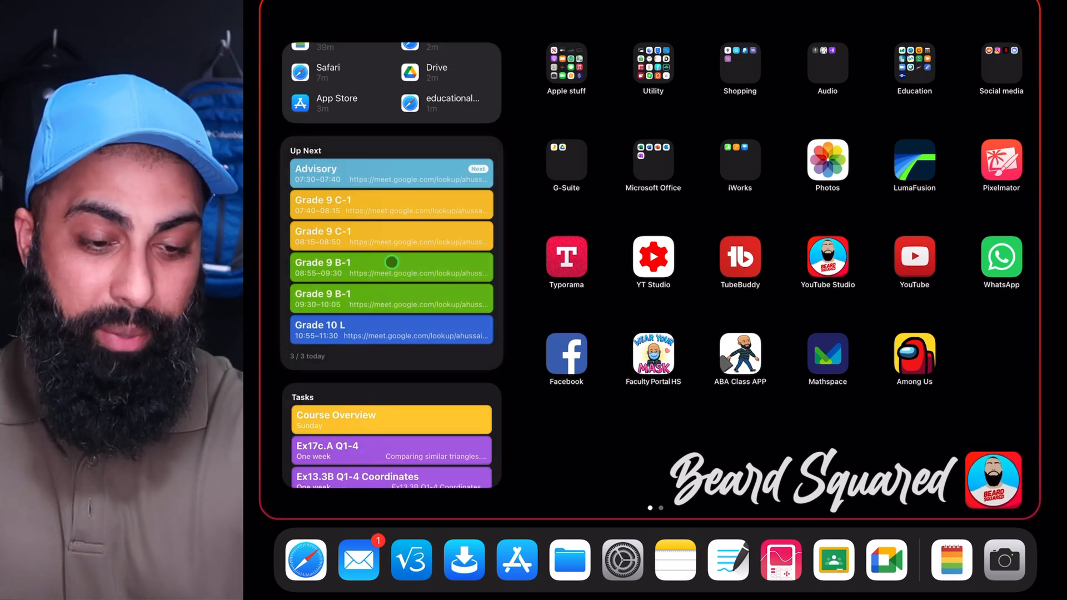